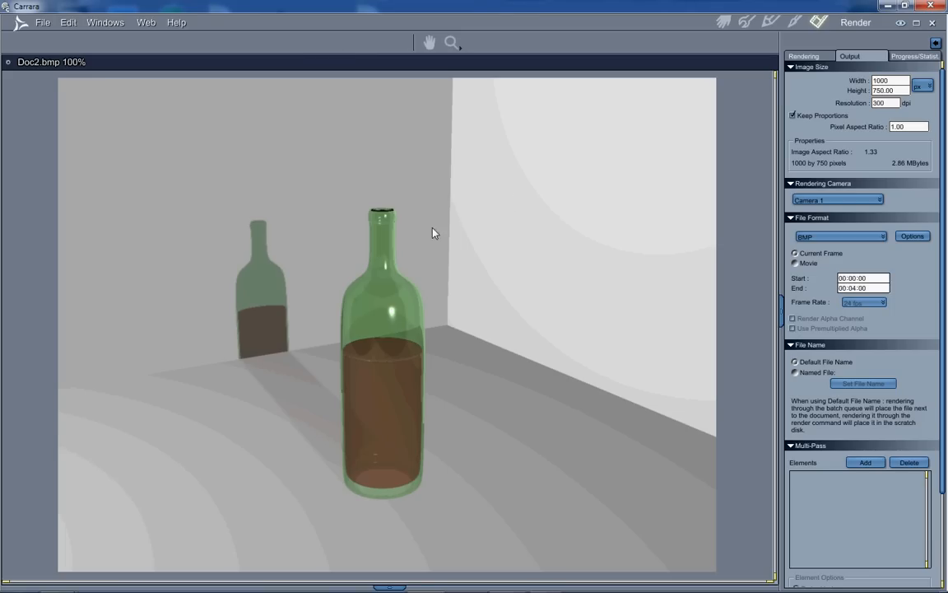
mouse_move(406, 228)
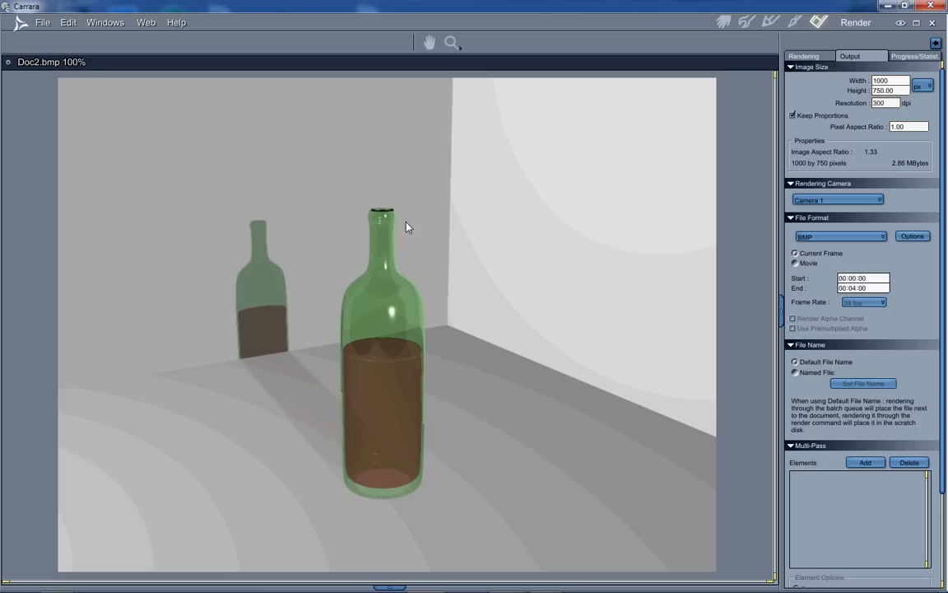
mouse_move(311, 186)
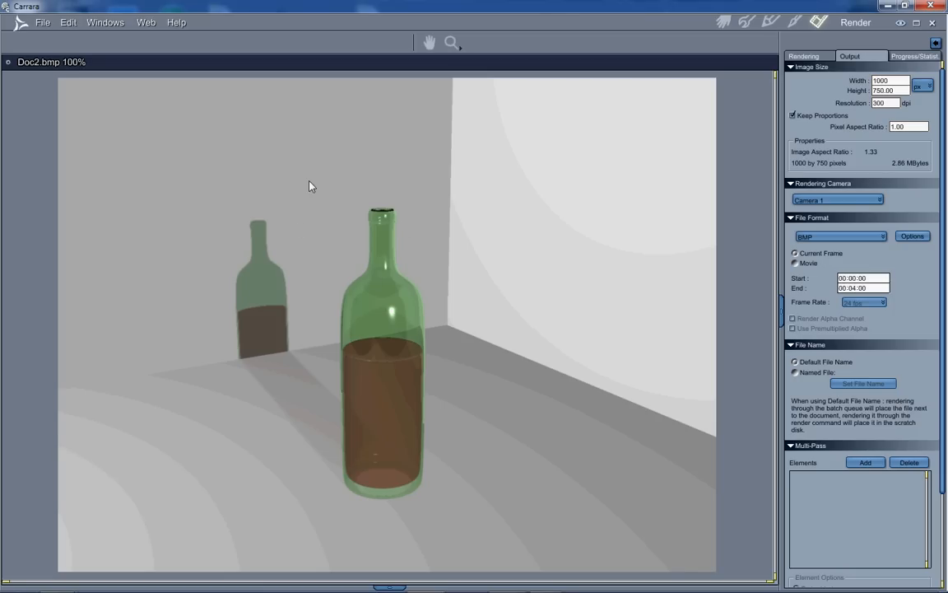
mouse_move(508, 183)
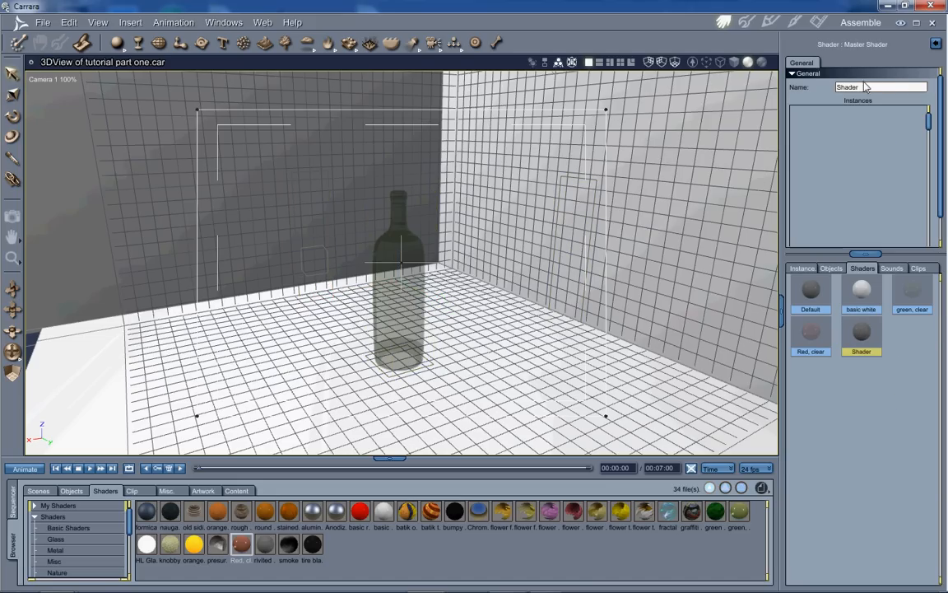
- Rename the master shader 'walls' and start editing it from the front wall's Texture room
text(walls)
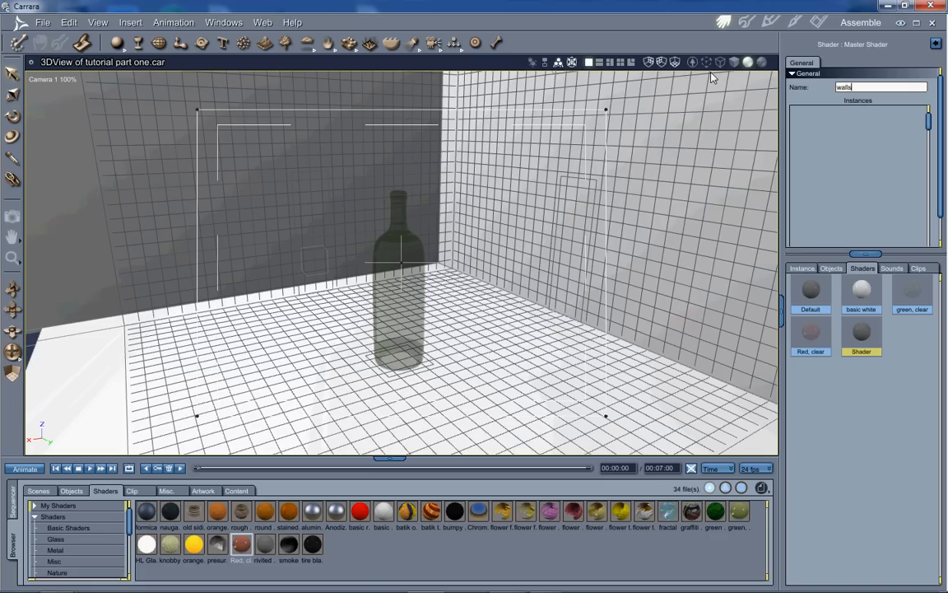
key(Return)
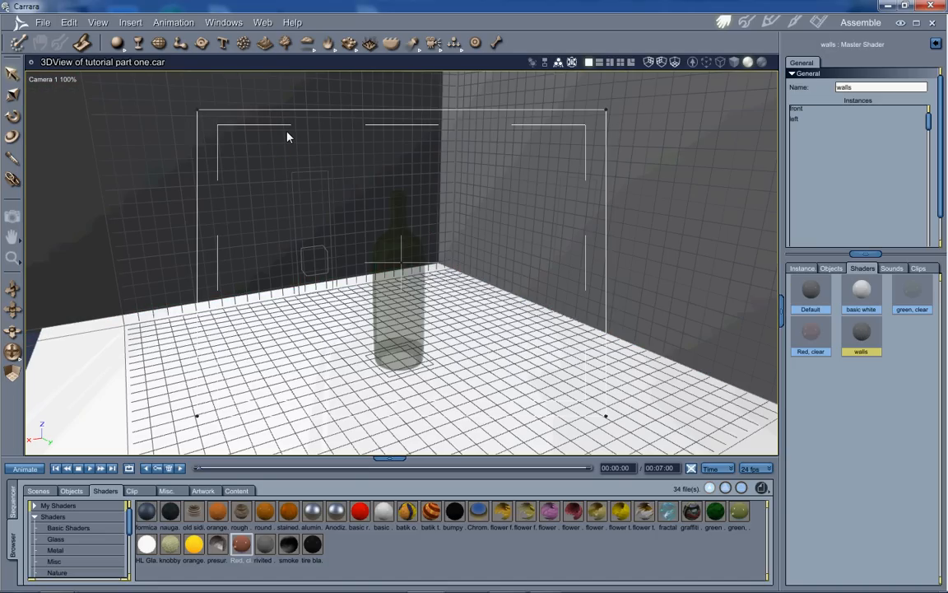
click(794, 22)
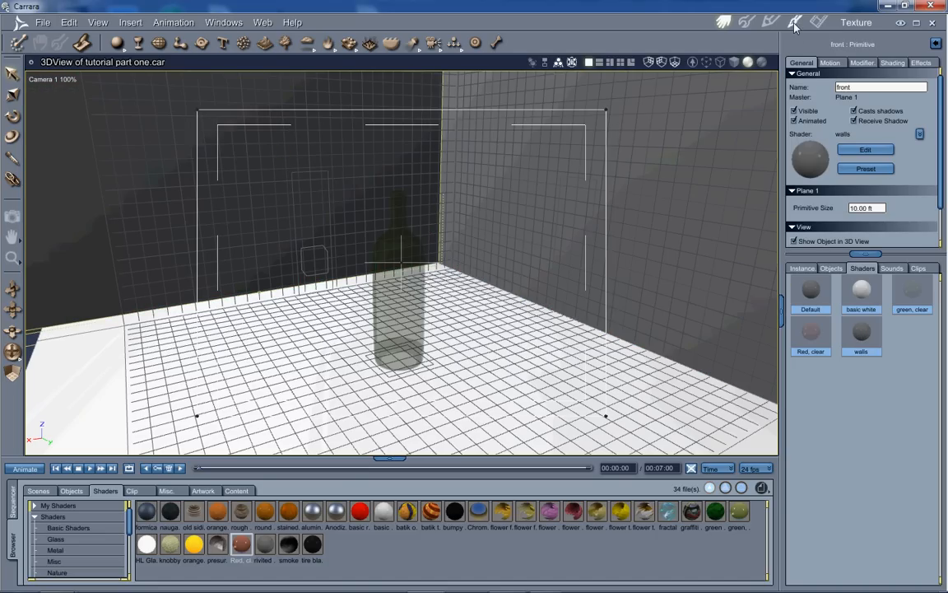
click(865, 149)
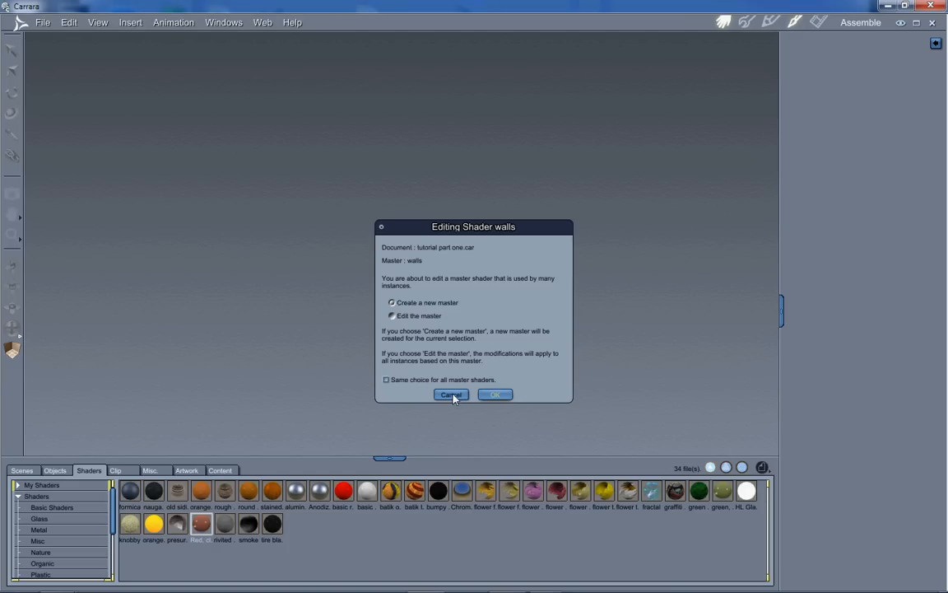
- Create a new master copy 'walls 1' and set its Color channel to near-white
click(450, 394)
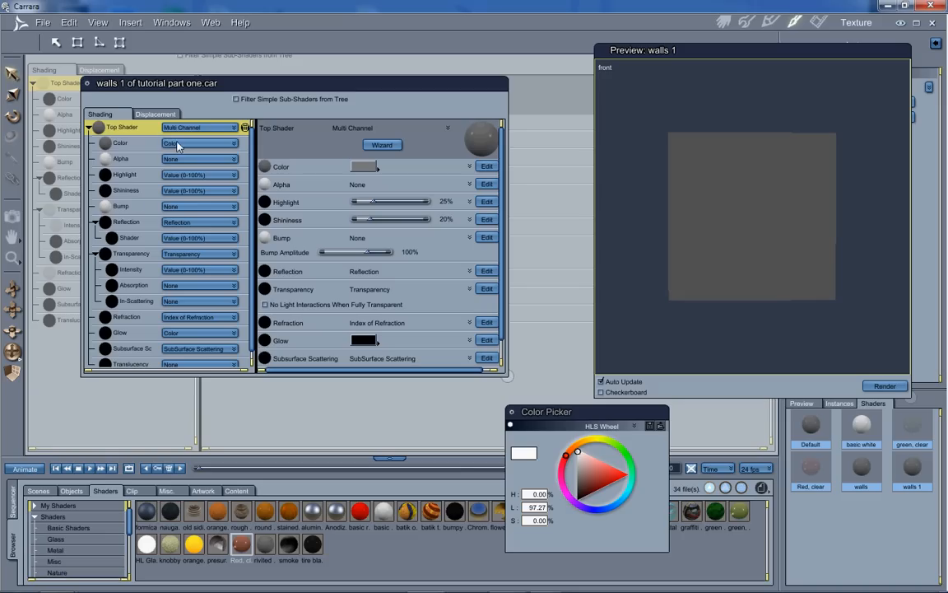
click(198, 142)
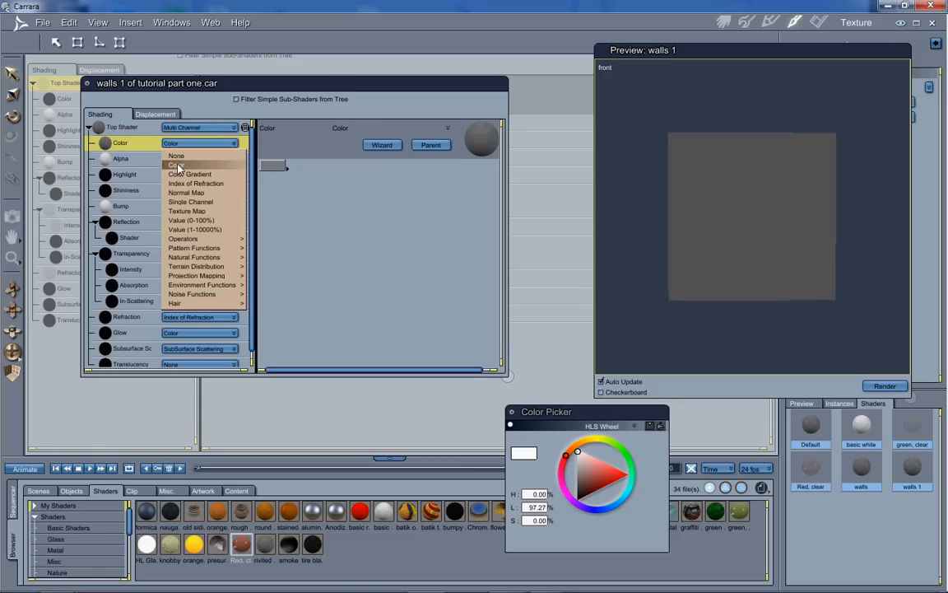
click(177, 165)
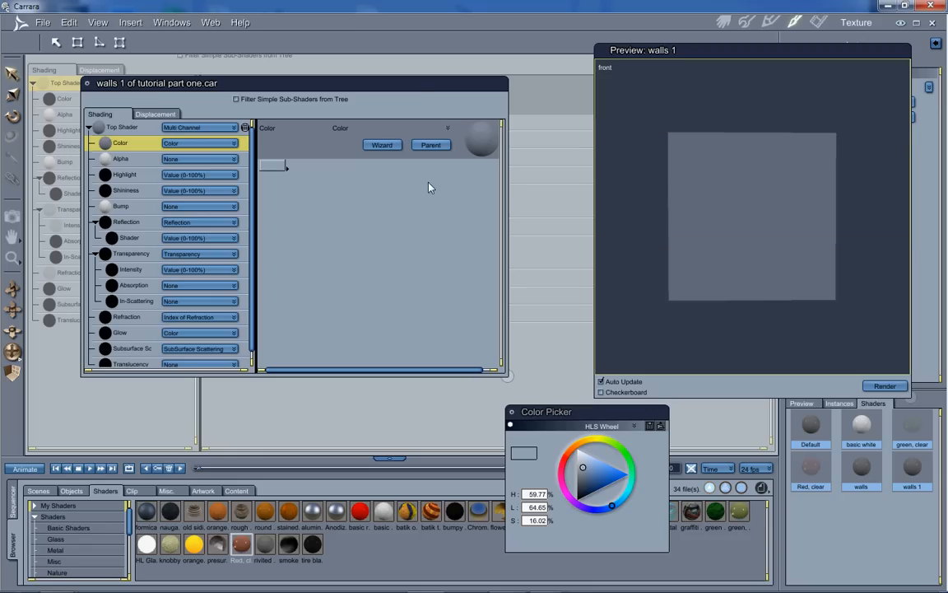
mouse_move(288, 173)
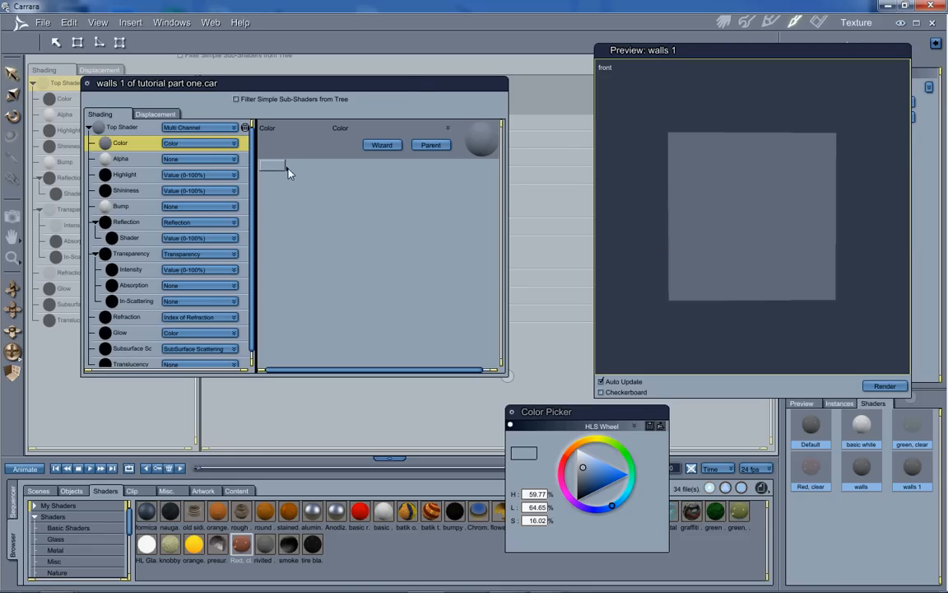
click(271, 166)
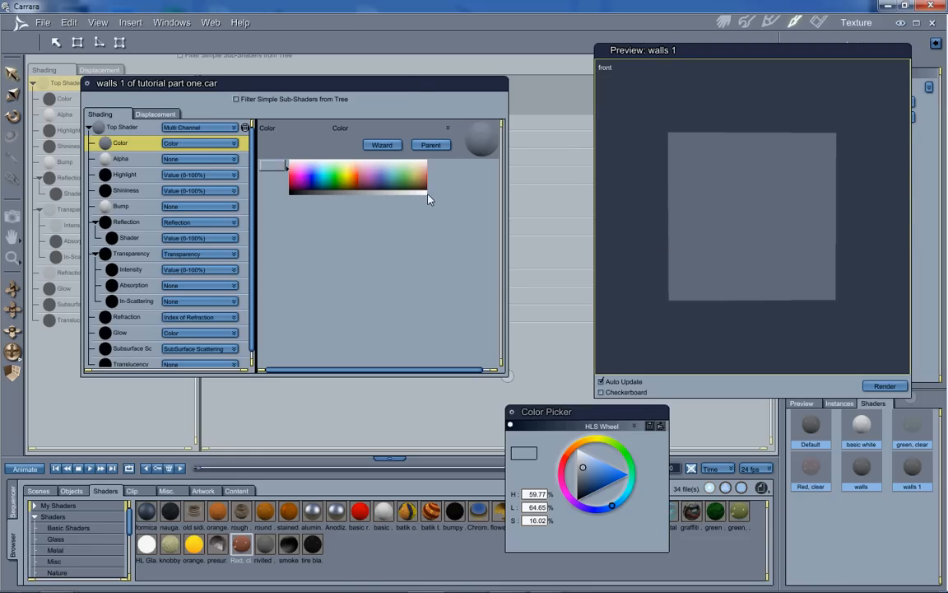
click(578, 450)
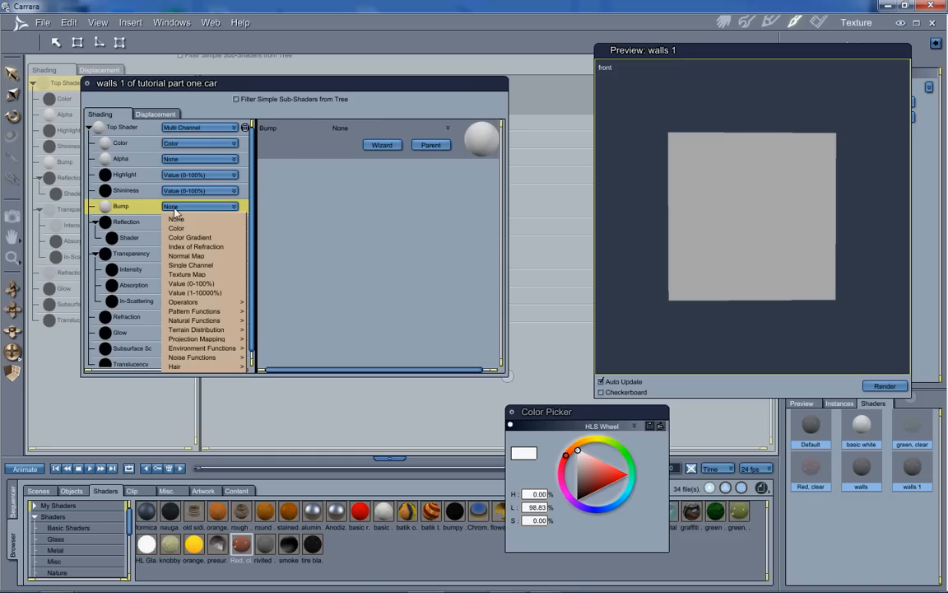
mouse_move(184, 283)
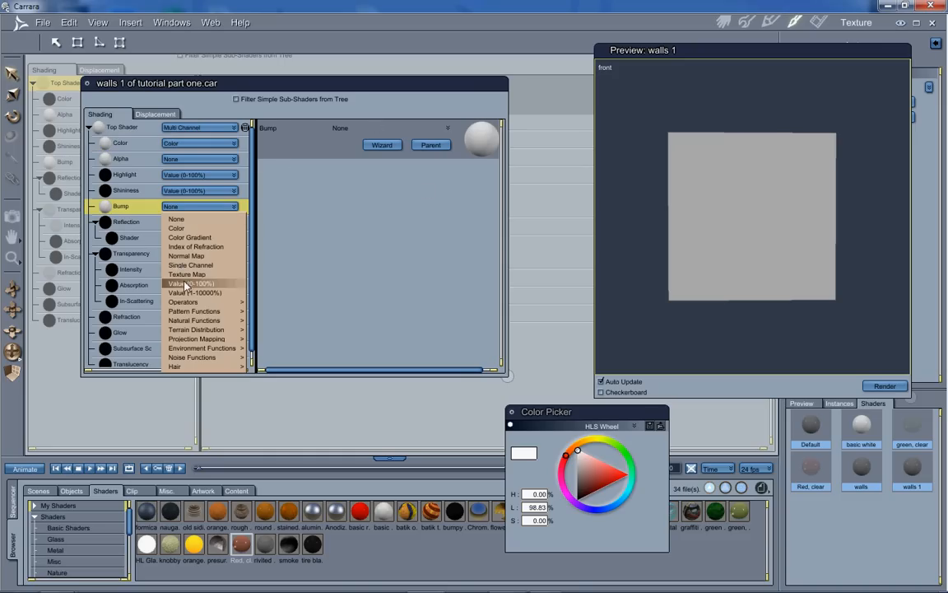
- Set the walls 1 Bump channel to a texture map using the asphalt close-up JPEG
click(186, 274)
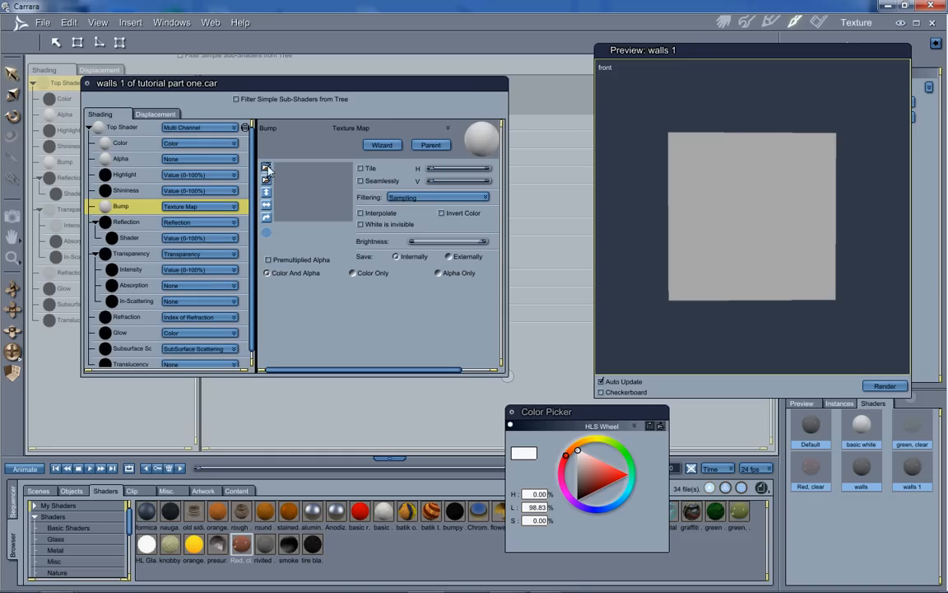
click(266, 168)
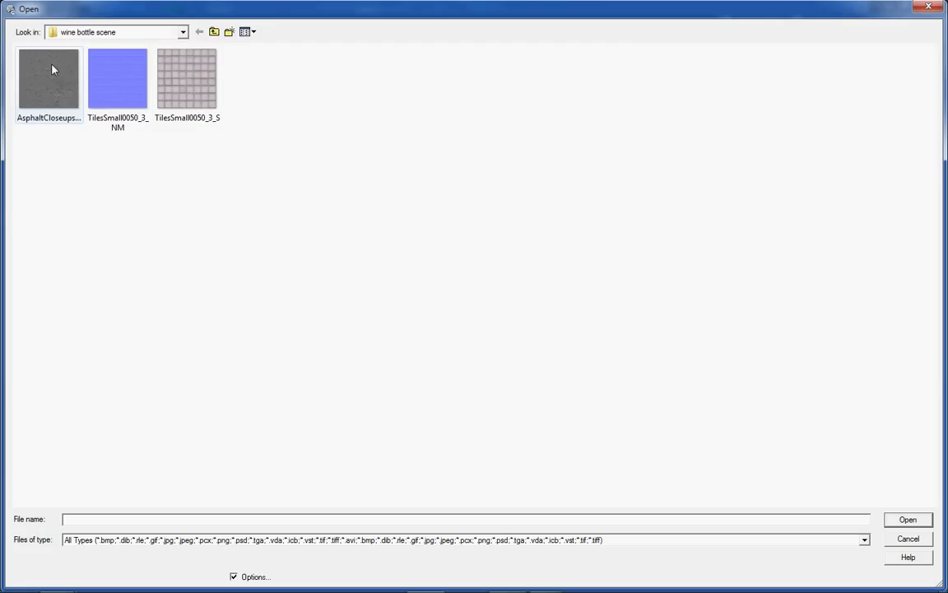
click(907, 519)
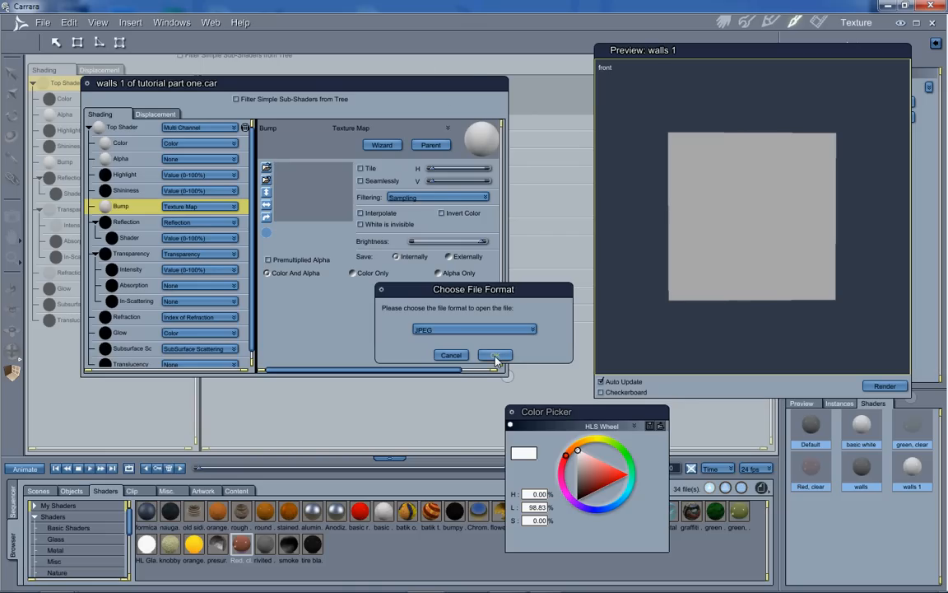
click(494, 355)
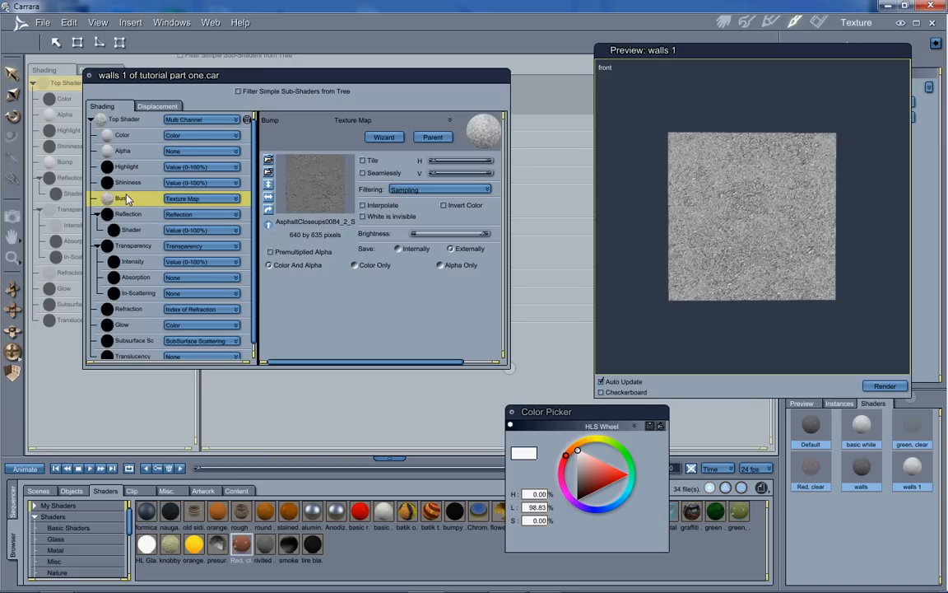
mouse_move(533, 153)
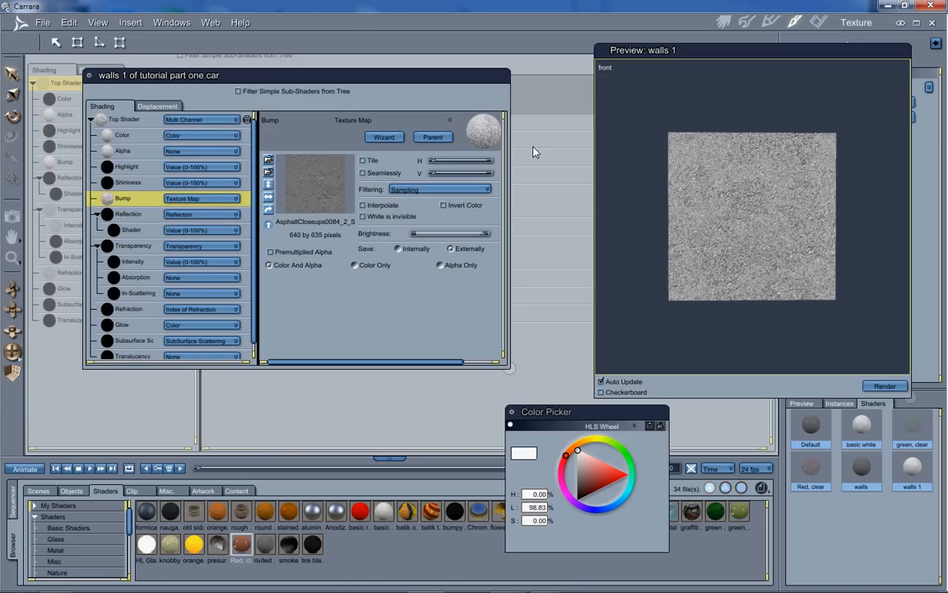
mouse_move(715, 200)
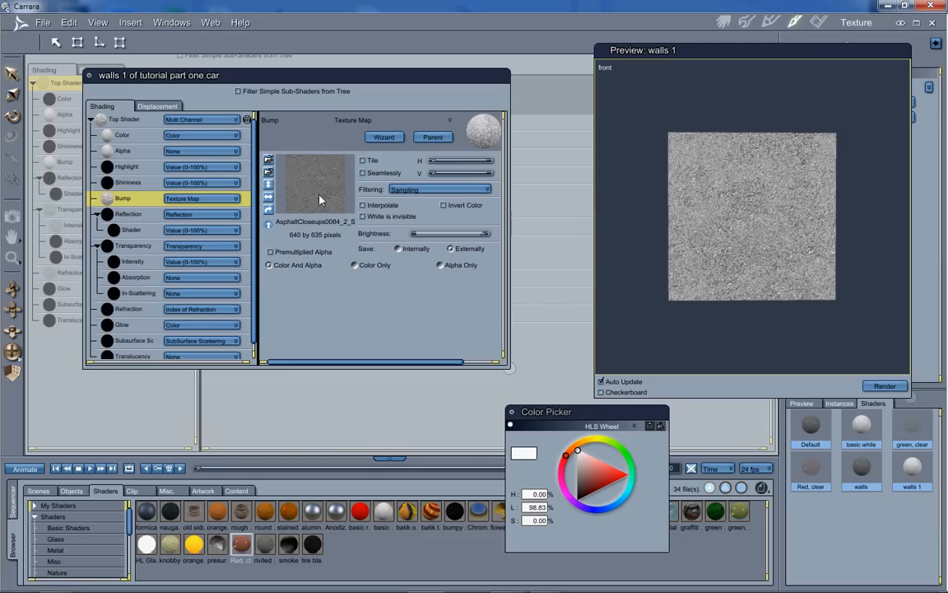
click(723, 22)
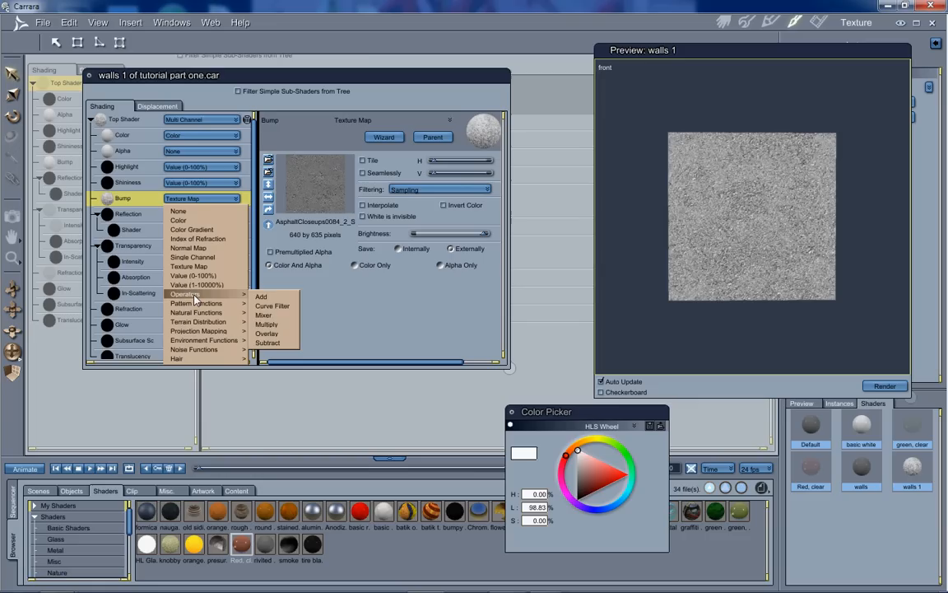
- Make the wall bump a Mixer of asphalt and a red Color, blended at Value 90
click(264, 315)
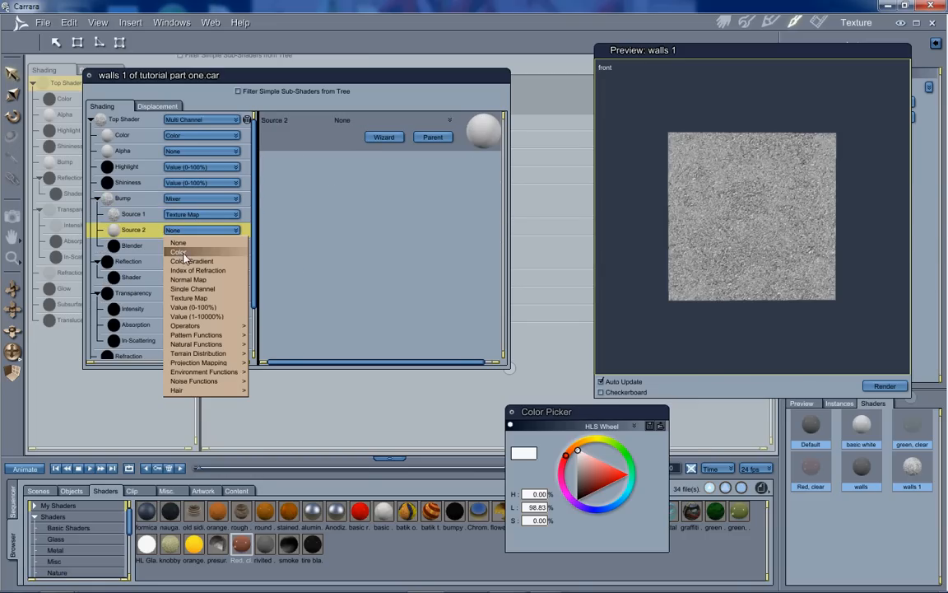
click(179, 252)
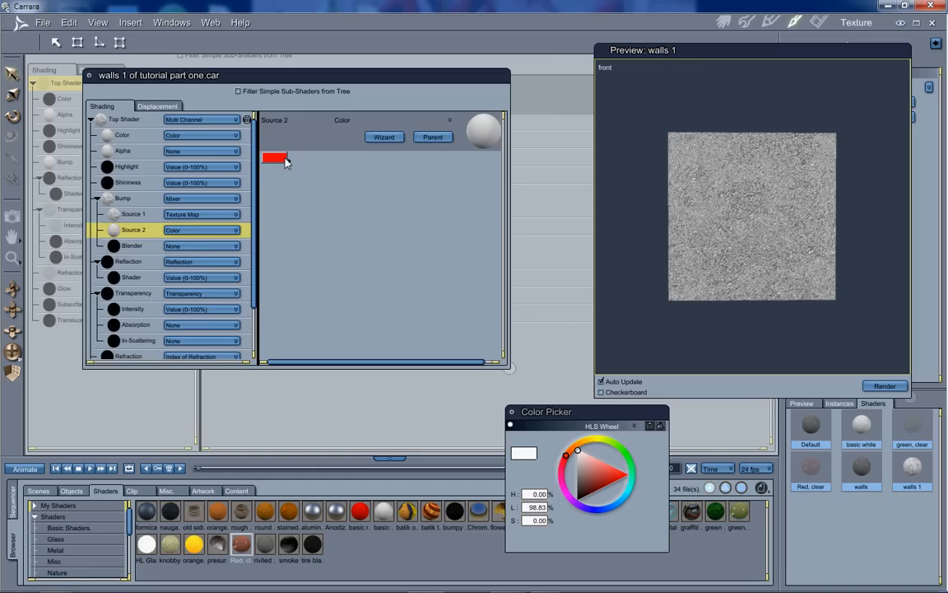
mouse_move(198, 231)
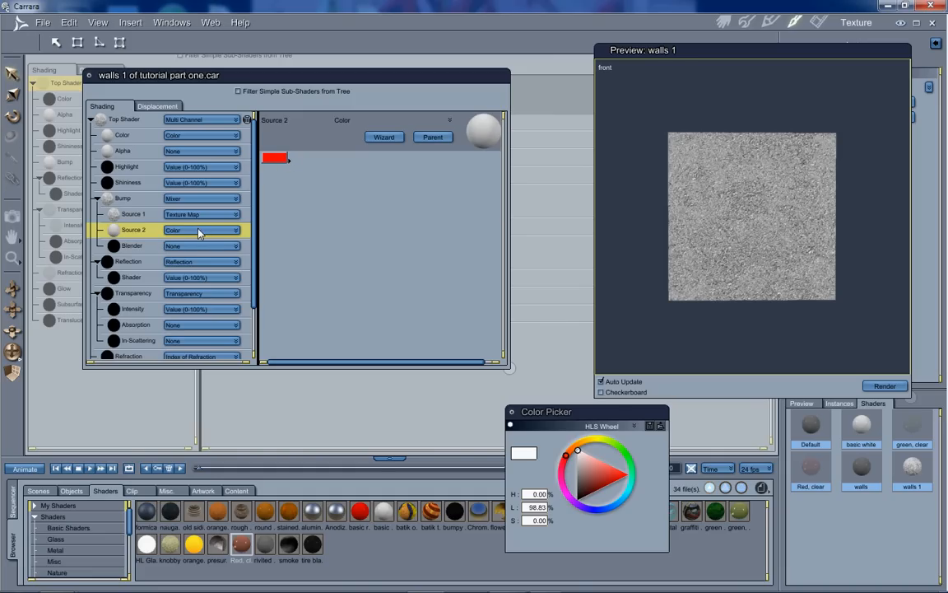
mouse_move(181, 250)
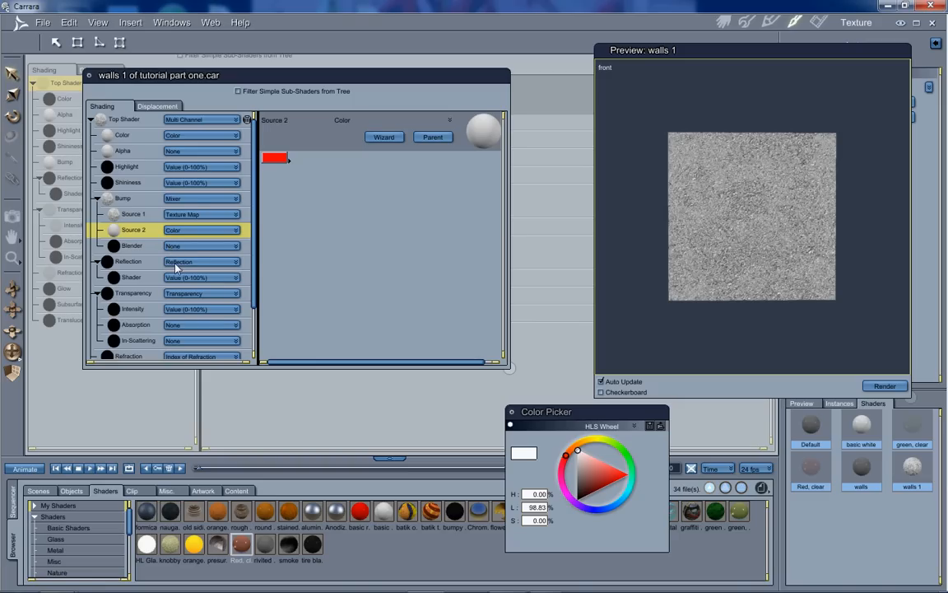
click(202, 246)
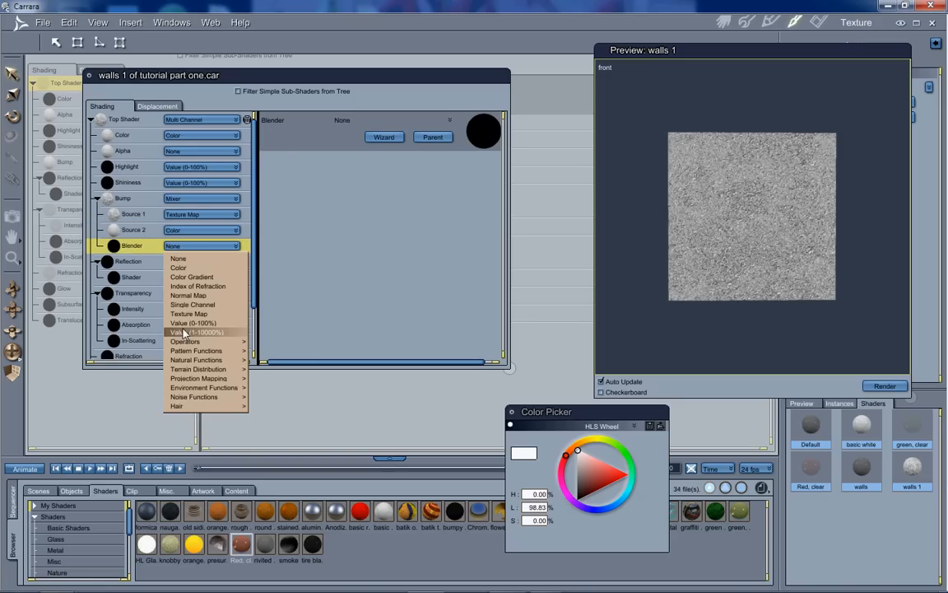
click(193, 332)
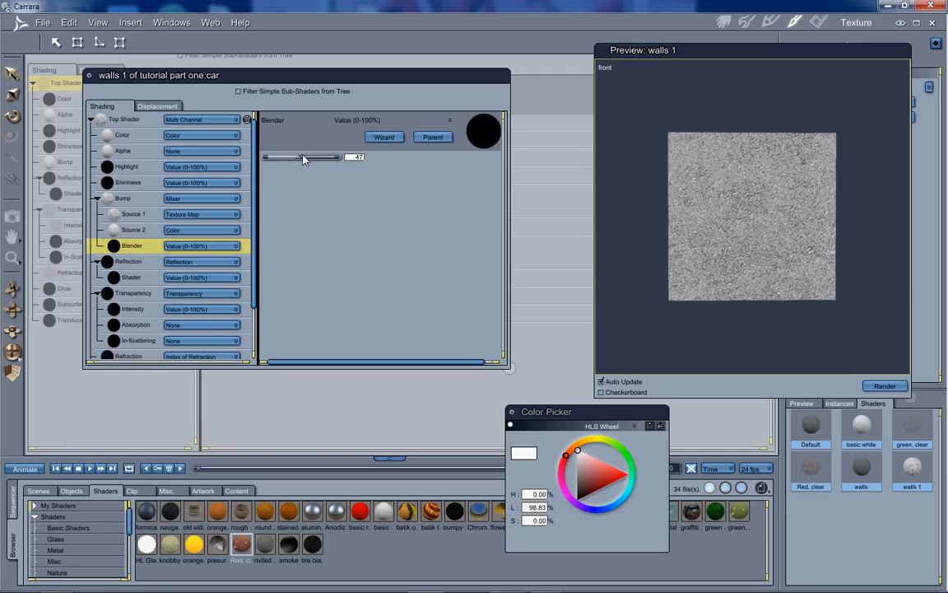
drag(300, 157, 327, 157)
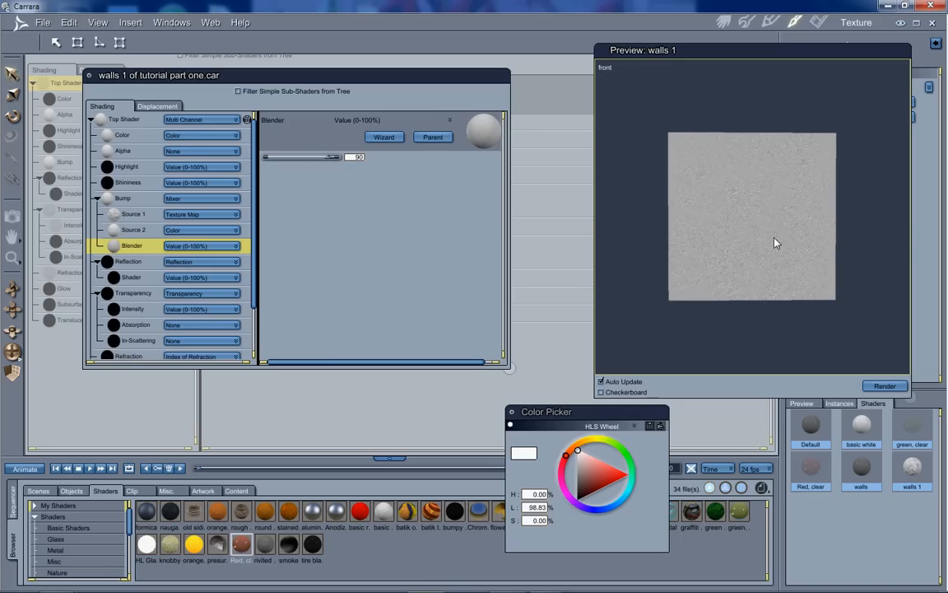
mouse_move(770, 240)
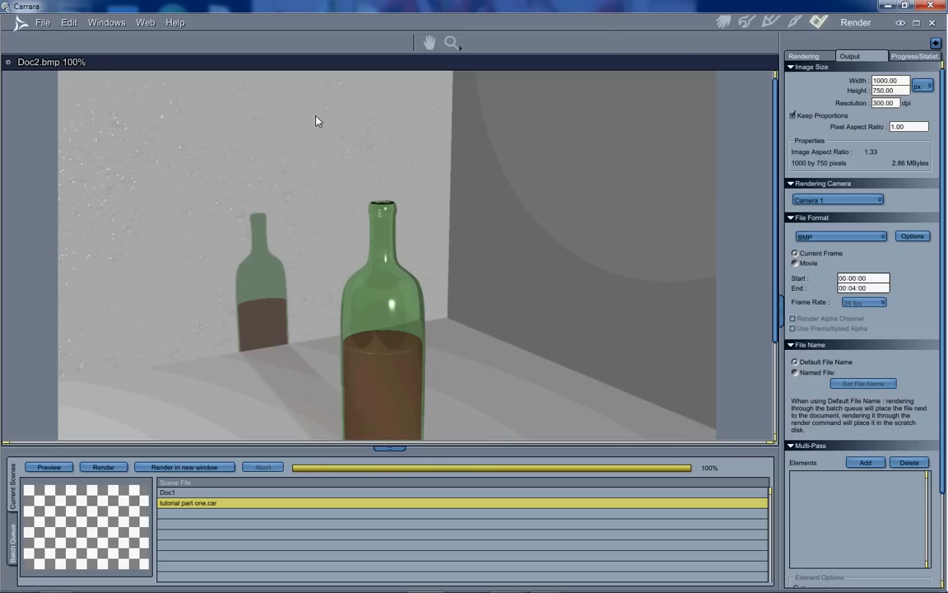
mouse_move(198, 91)
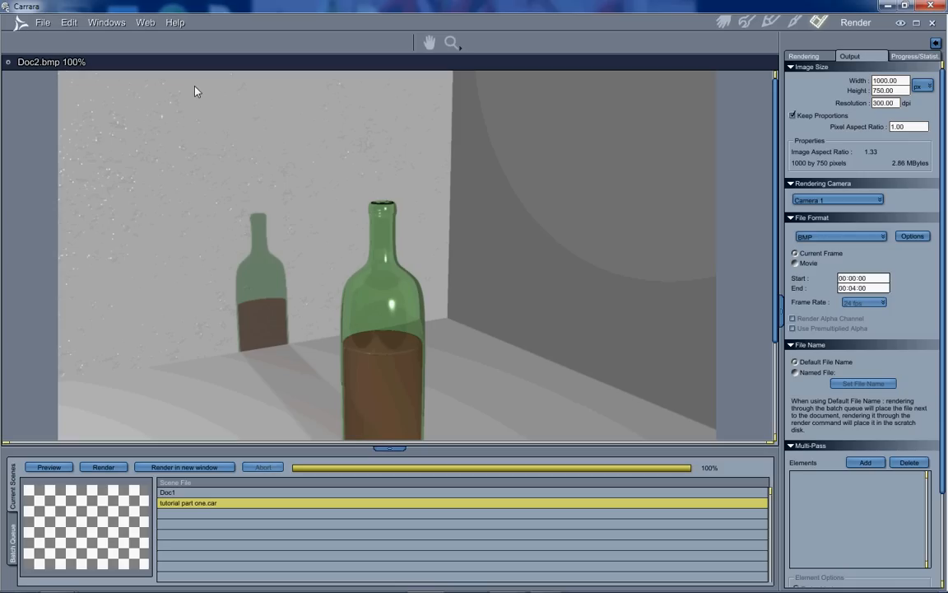
mouse_move(185, 157)
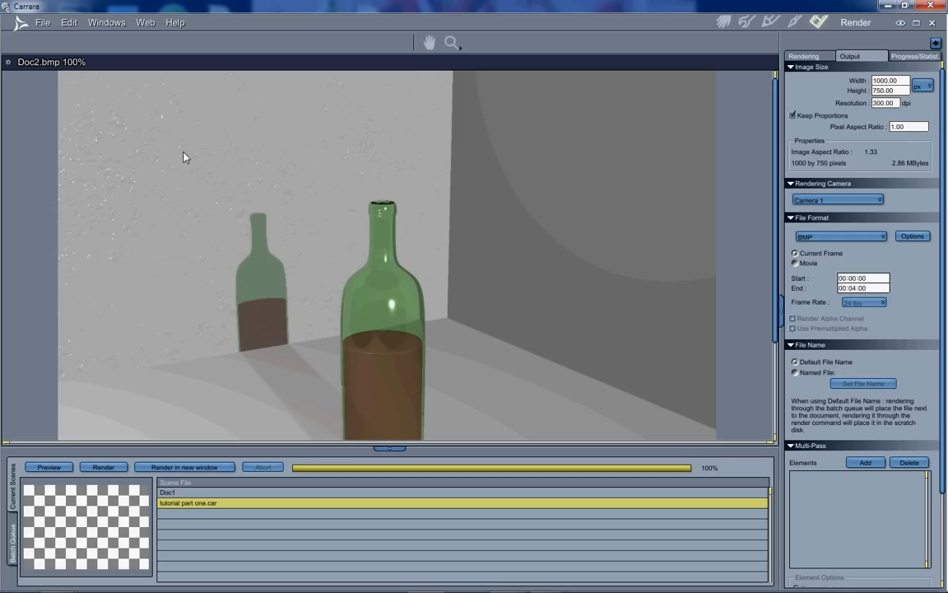
click(723, 22)
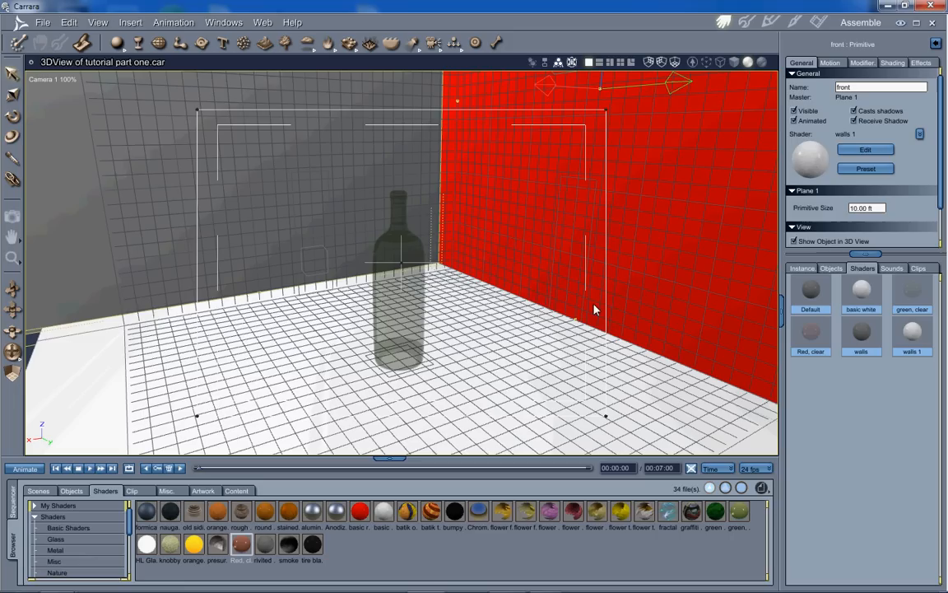
mouse_move(564, 186)
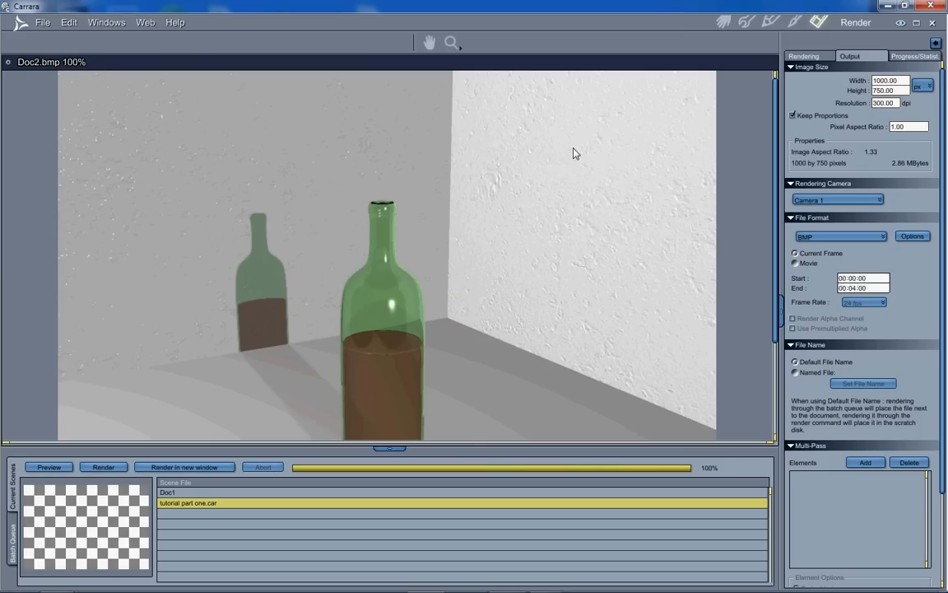
mouse_move(601, 119)
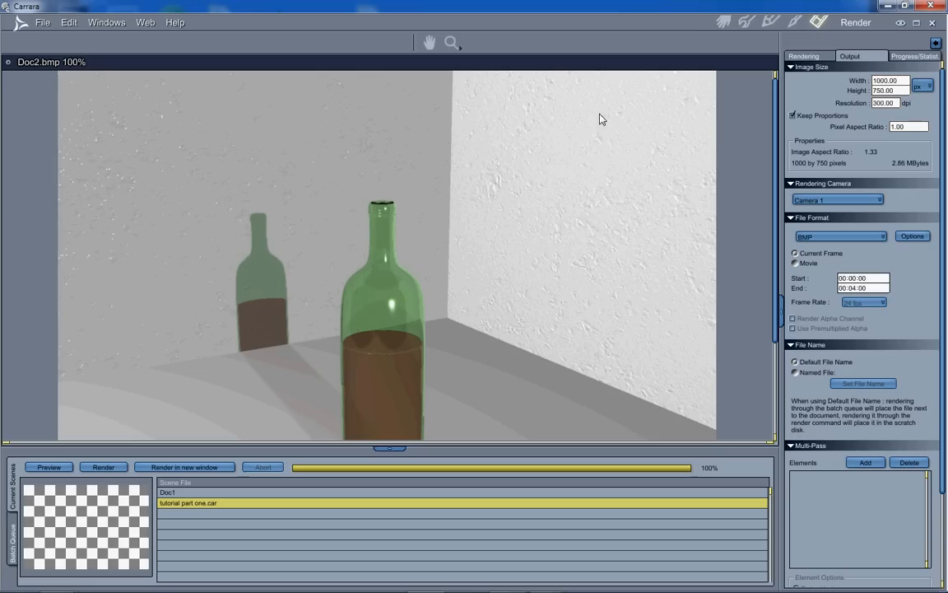
click(746, 22)
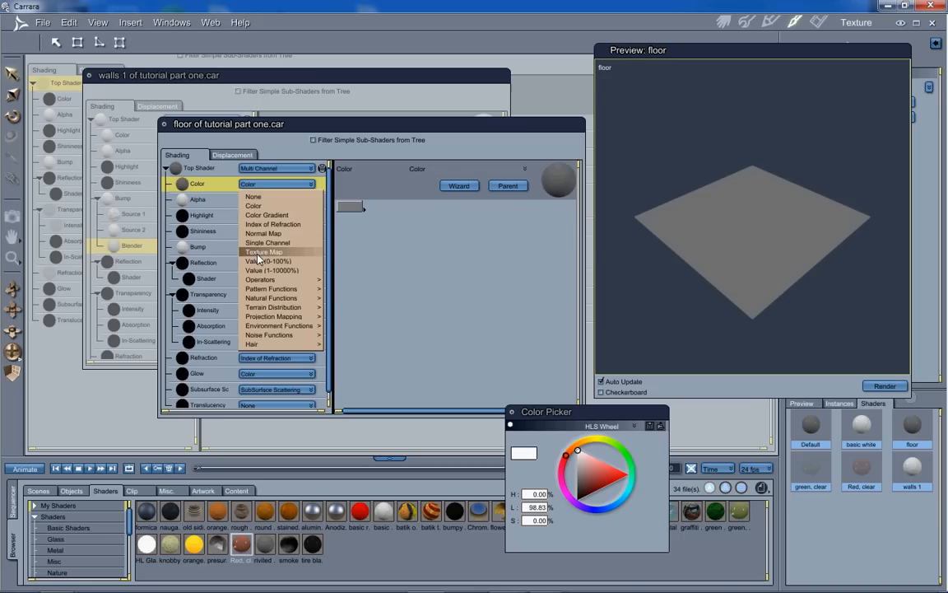
- Load the TilesSmall JPEG as the floor's Color texture map and render the scene
click(263, 252)
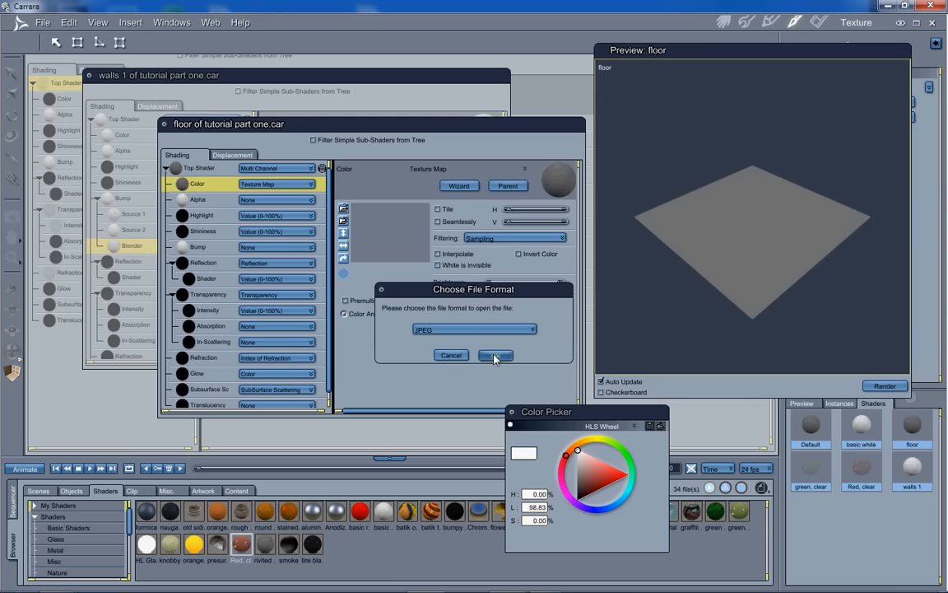
click(495, 355)
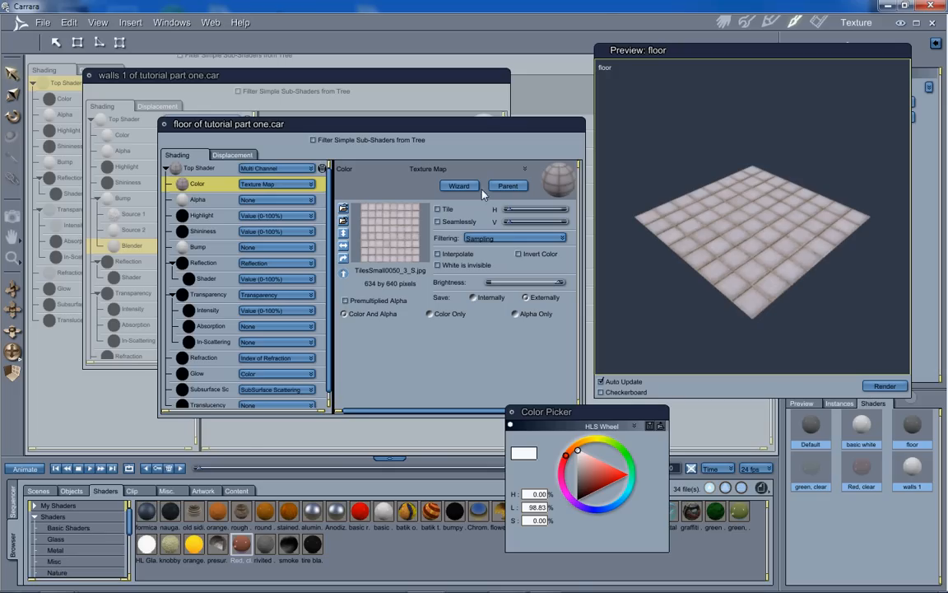
mouse_move(357, 5)
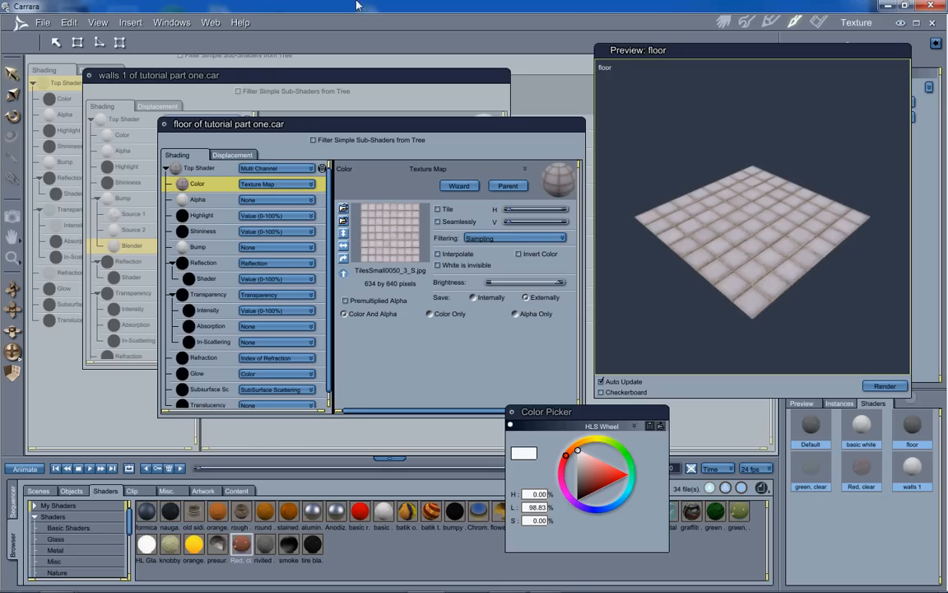
mouse_move(279, 14)
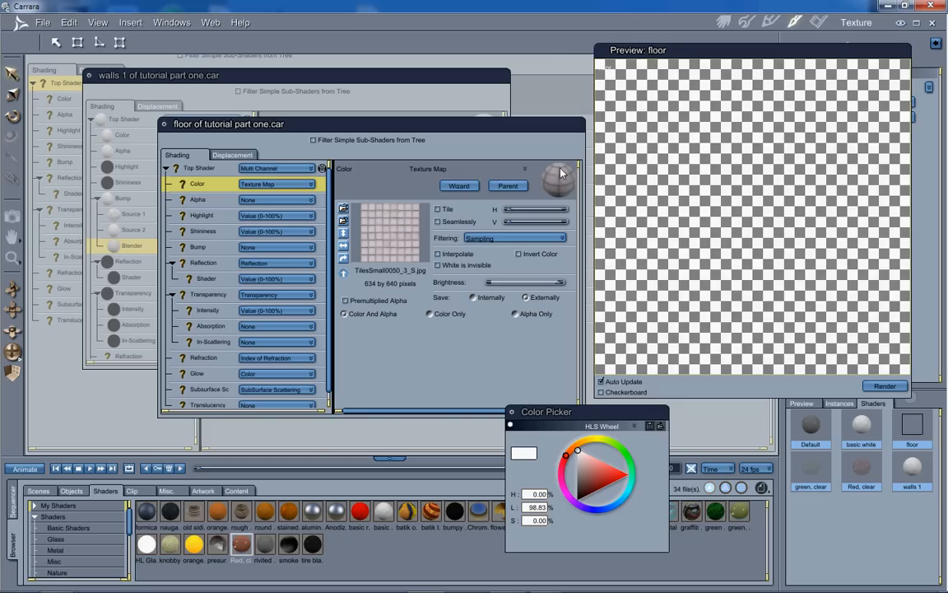
click(438, 209)
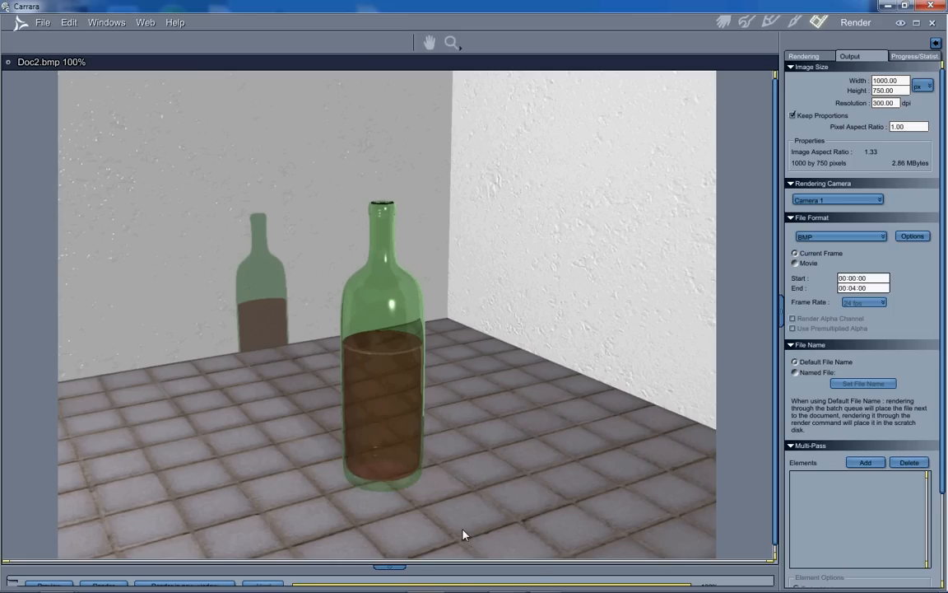
mouse_move(526, 389)
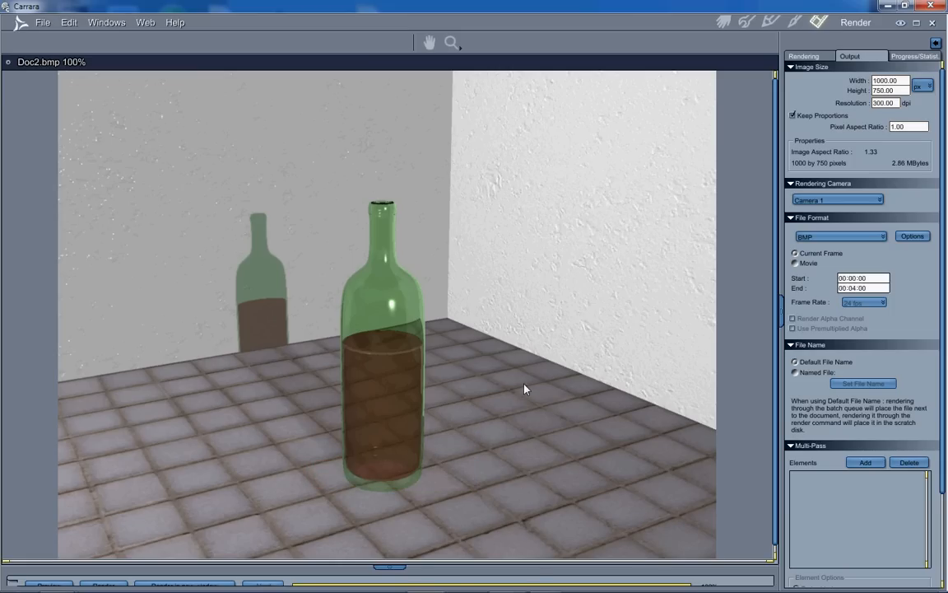
mouse_move(329, 490)
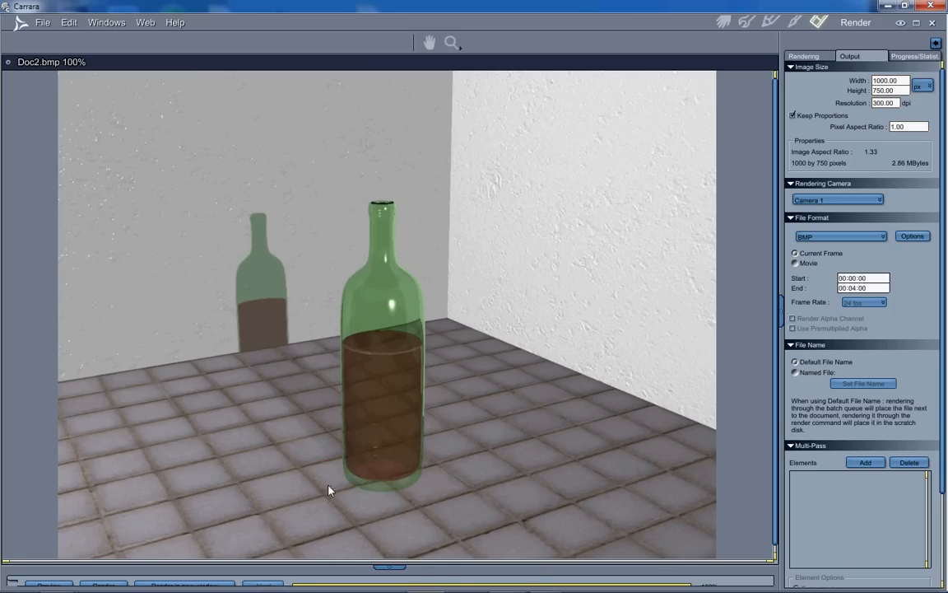
mouse_move(543, 494)
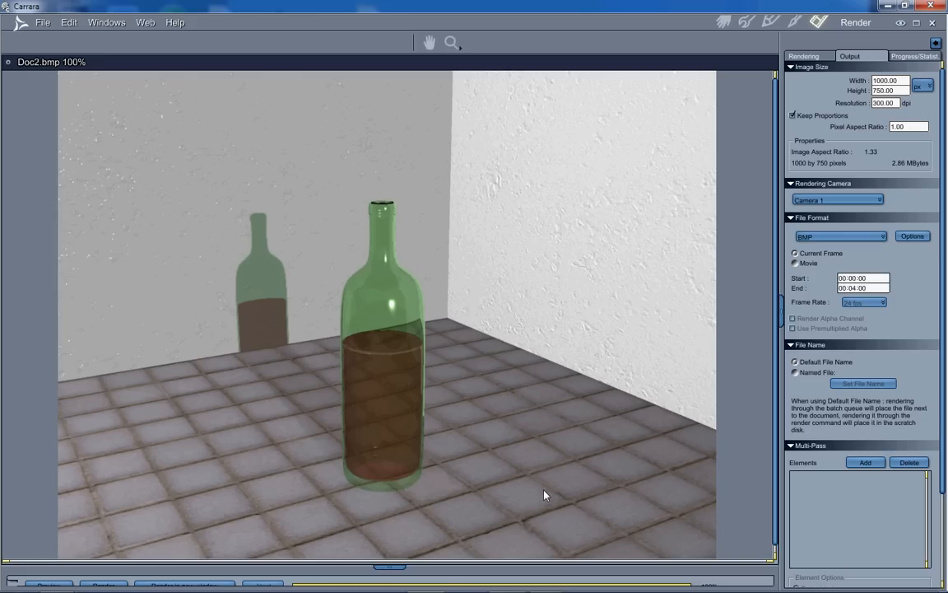
mouse_move(795, 6)
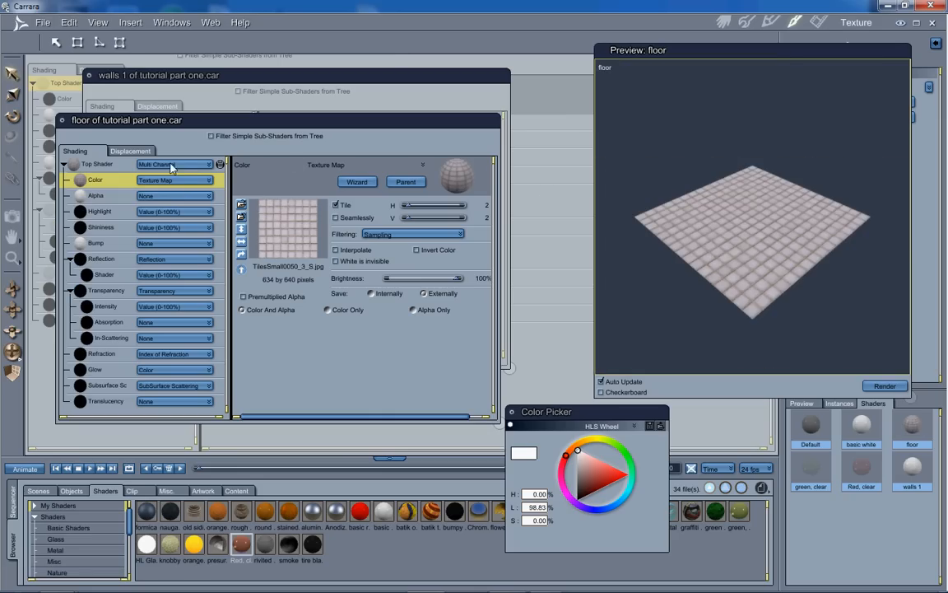
- Set the floor Bump to Normal Map using TilesSmall0050_3_NM.jpg, with Tile enabled
click(173, 243)
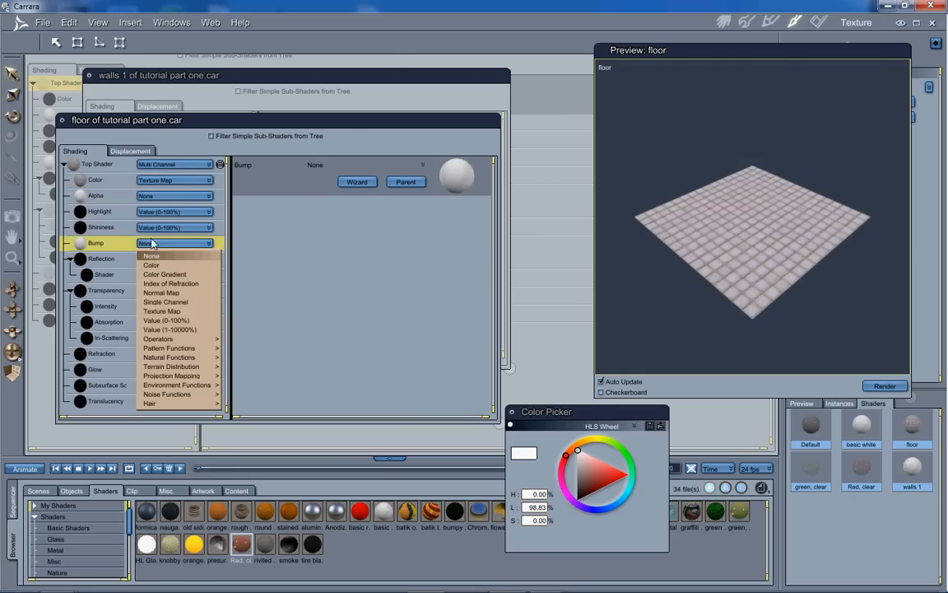
mouse_move(162, 292)
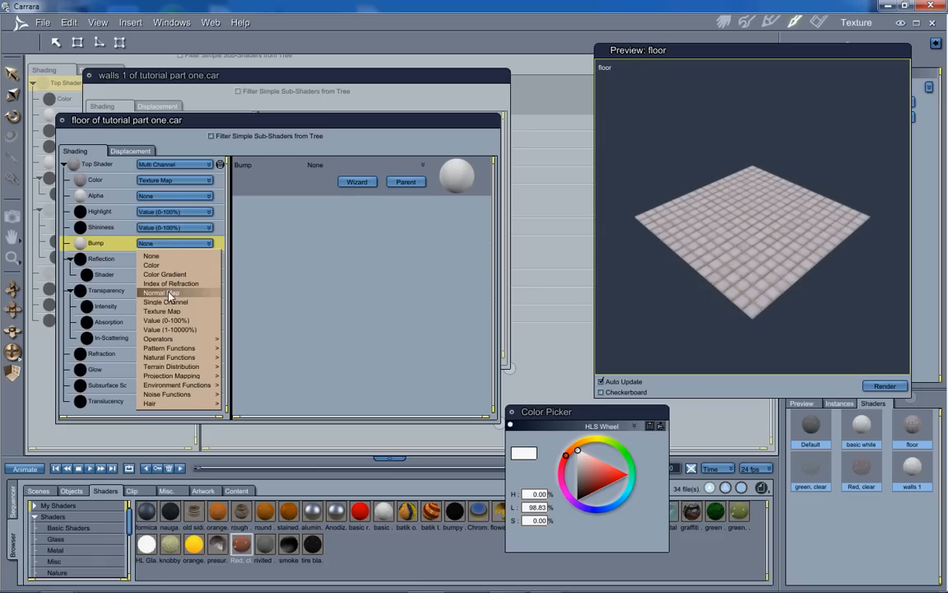
click(161, 292)
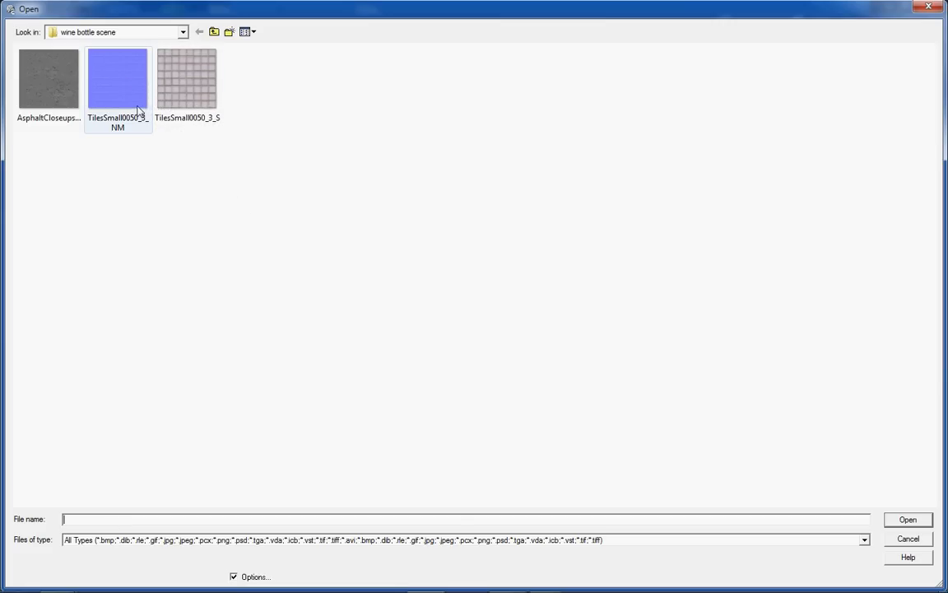
mouse_move(128, 73)
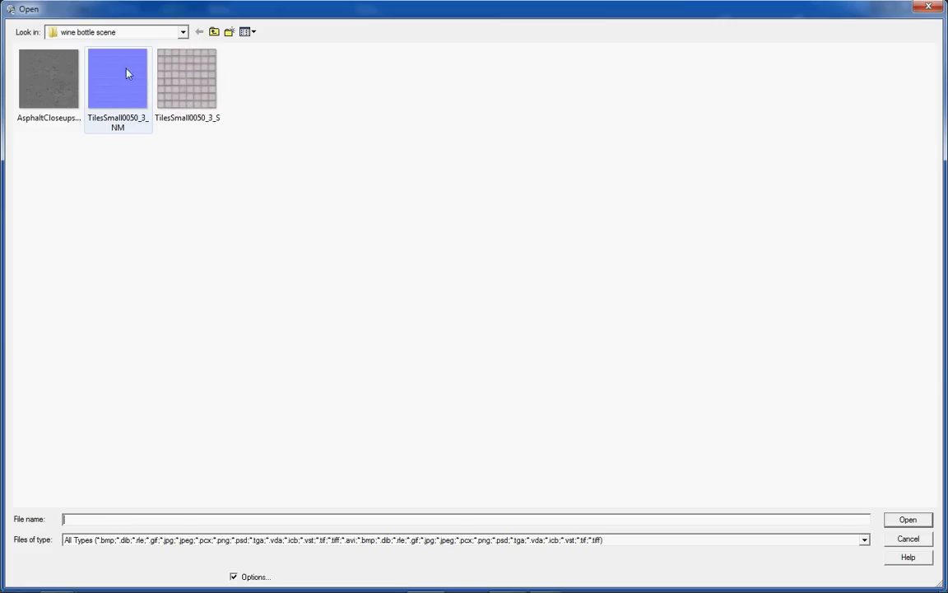
mouse_move(119, 96)
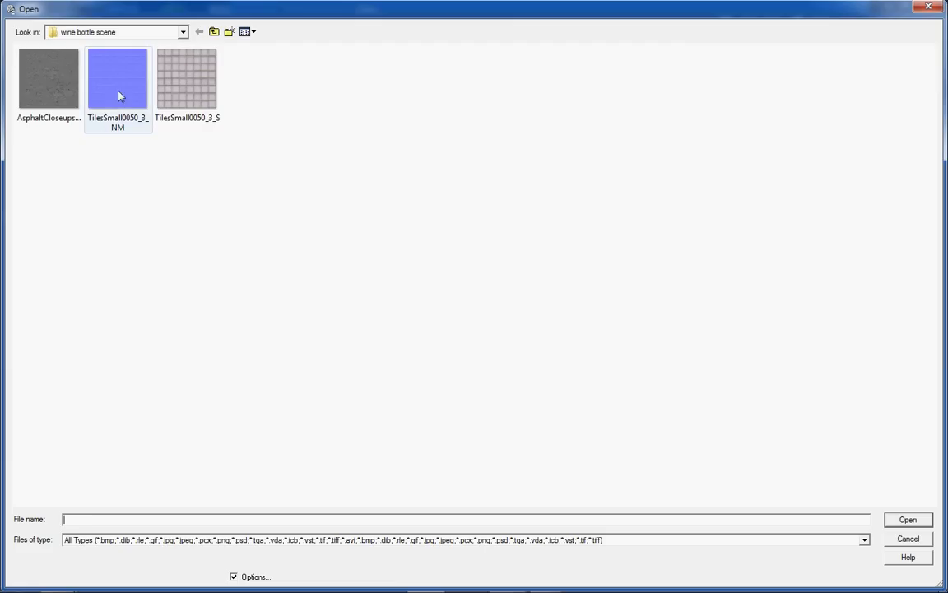
mouse_move(122, 89)
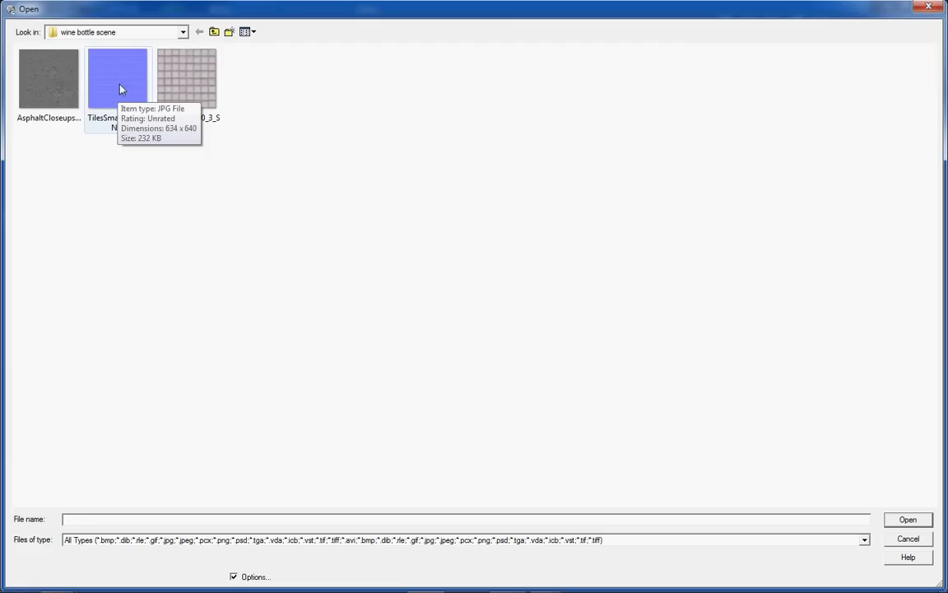
mouse_move(118, 82)
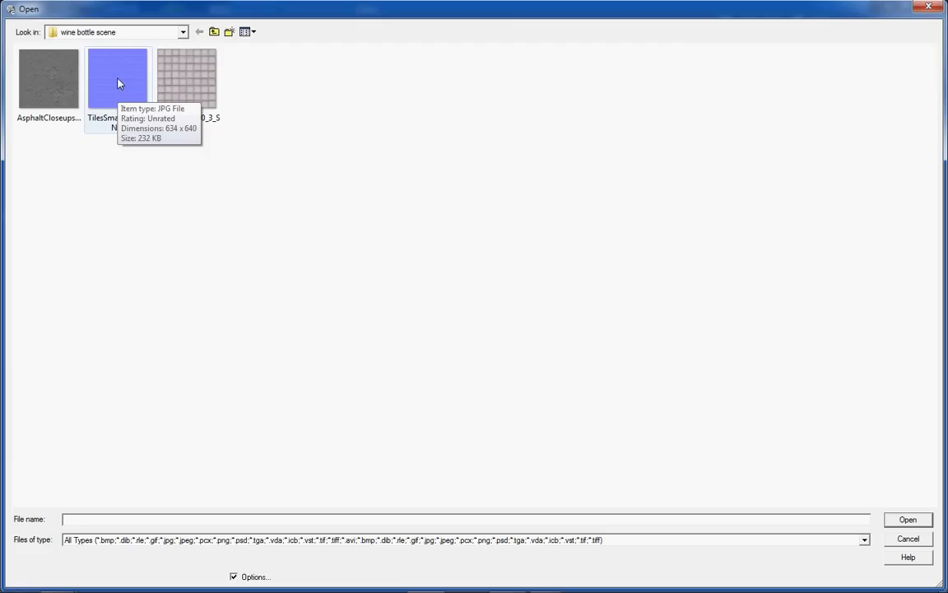
mouse_move(186, 83)
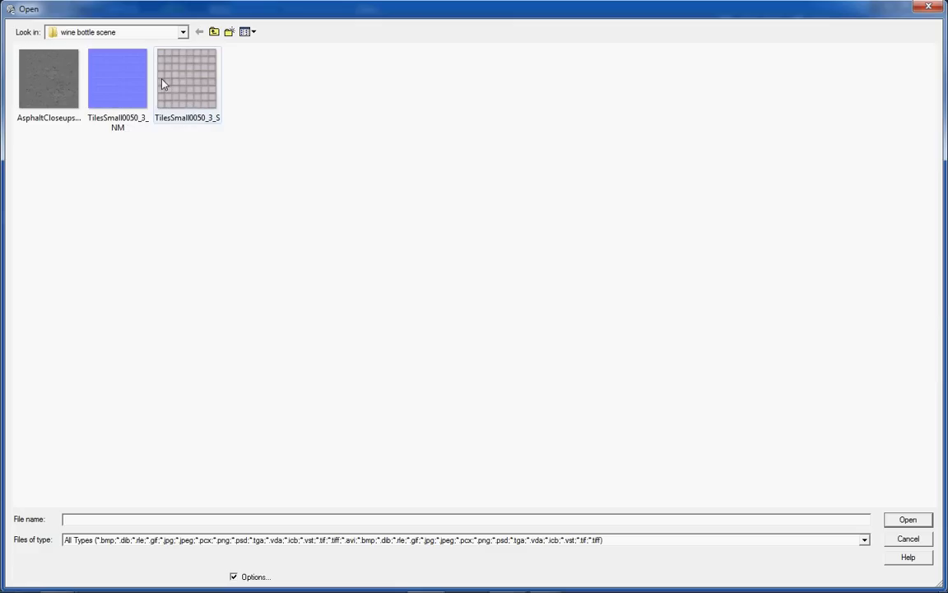
mouse_move(111, 85)
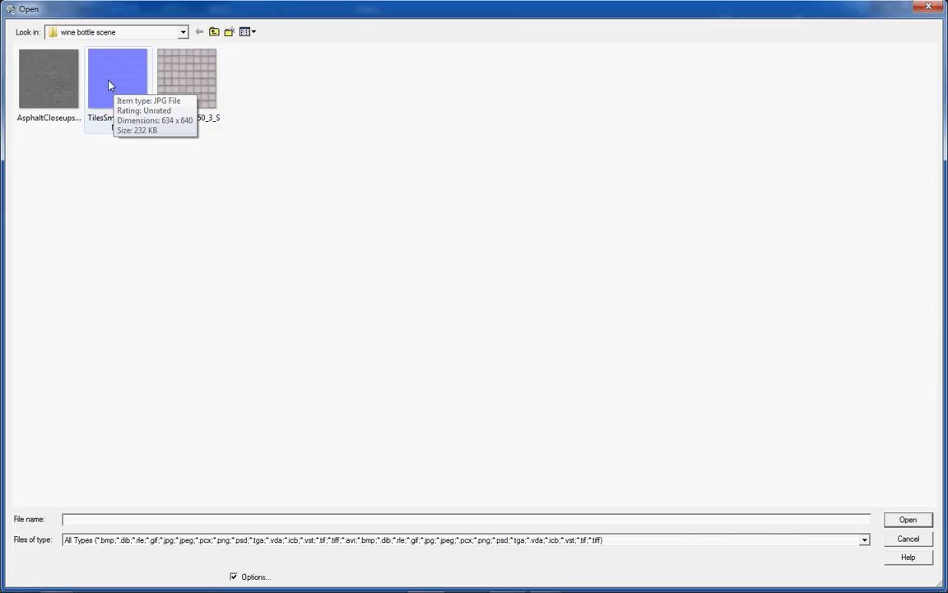
click(118, 79)
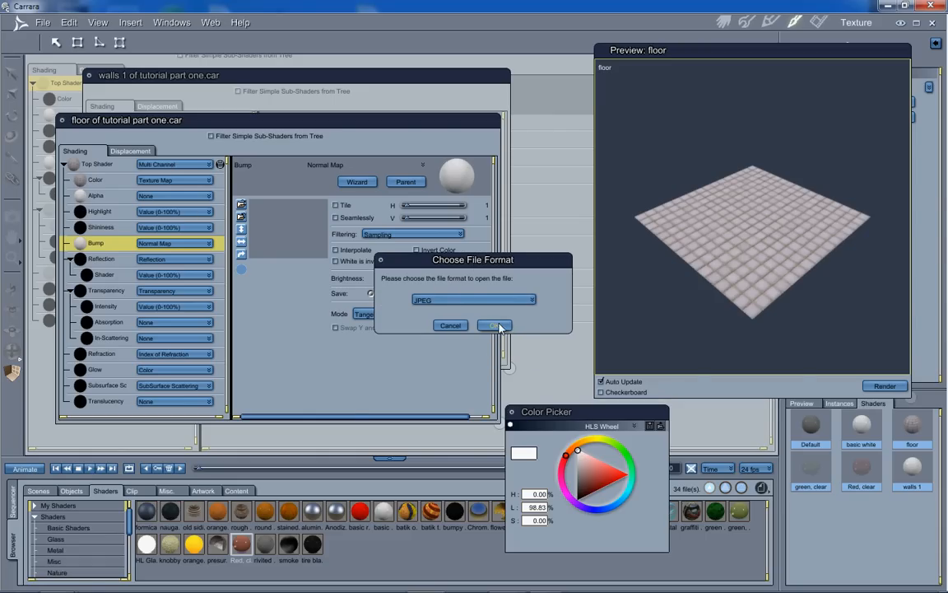
click(494, 326)
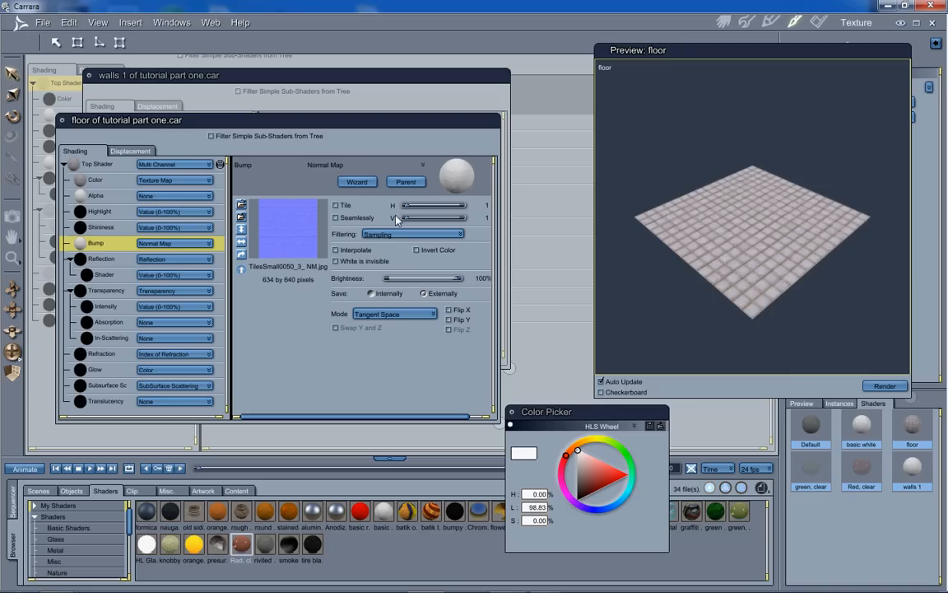
click(336, 205)
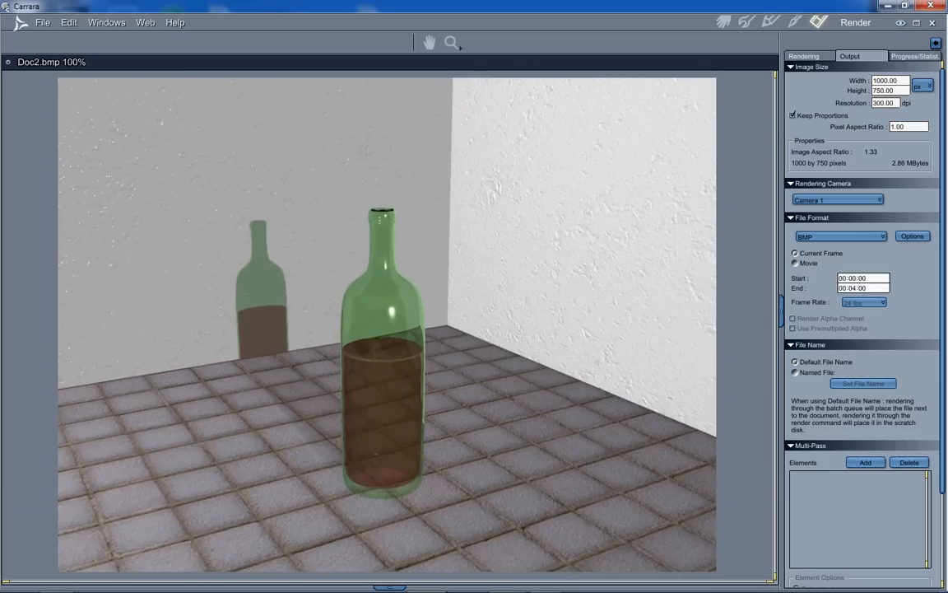
mouse_move(484, 551)
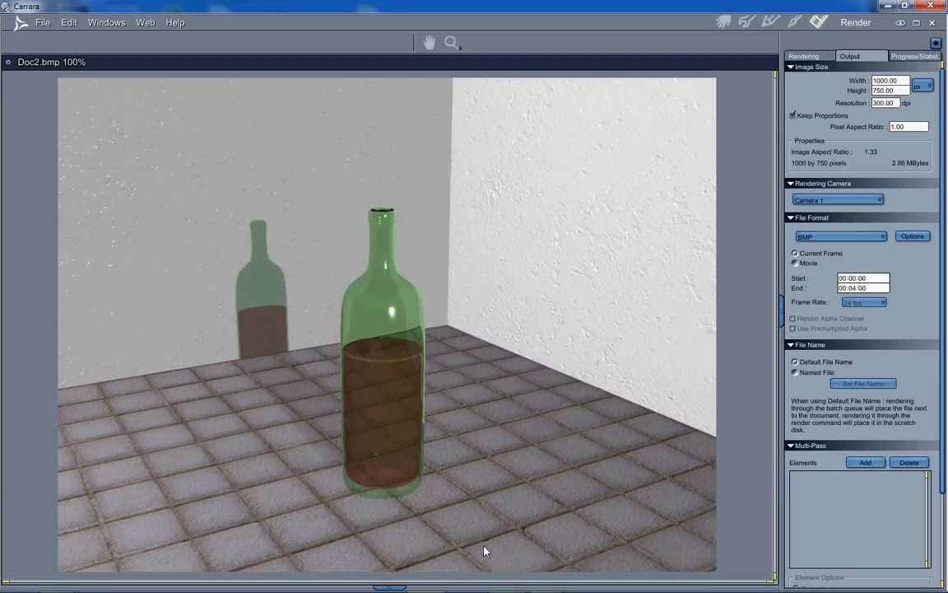
mouse_move(313, 522)
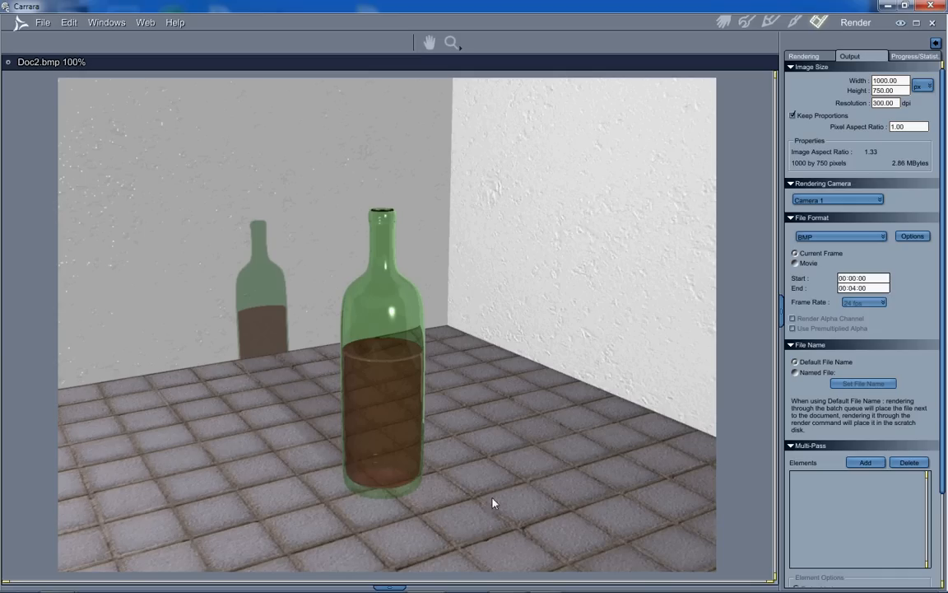
mouse_move(415, 476)
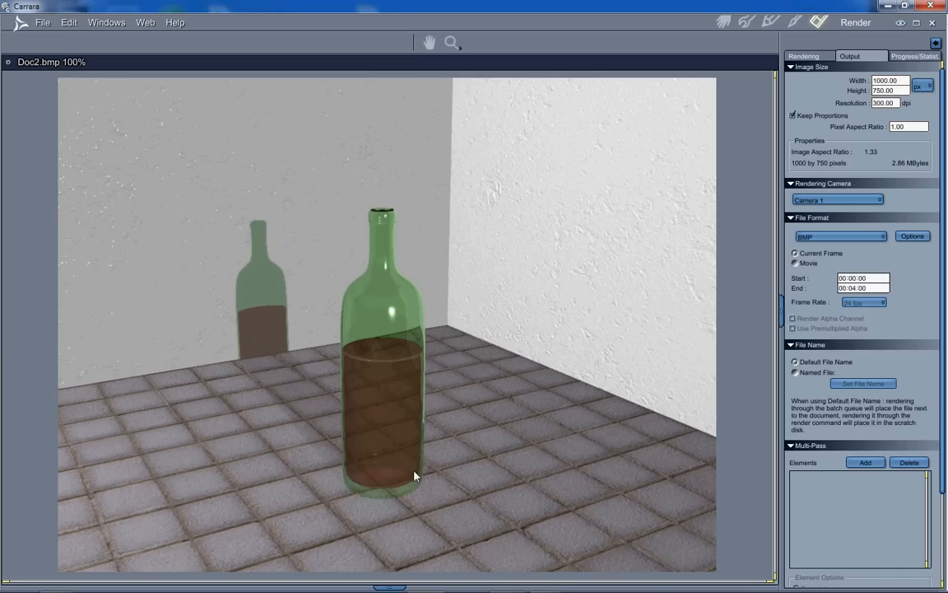
mouse_move(282, 493)
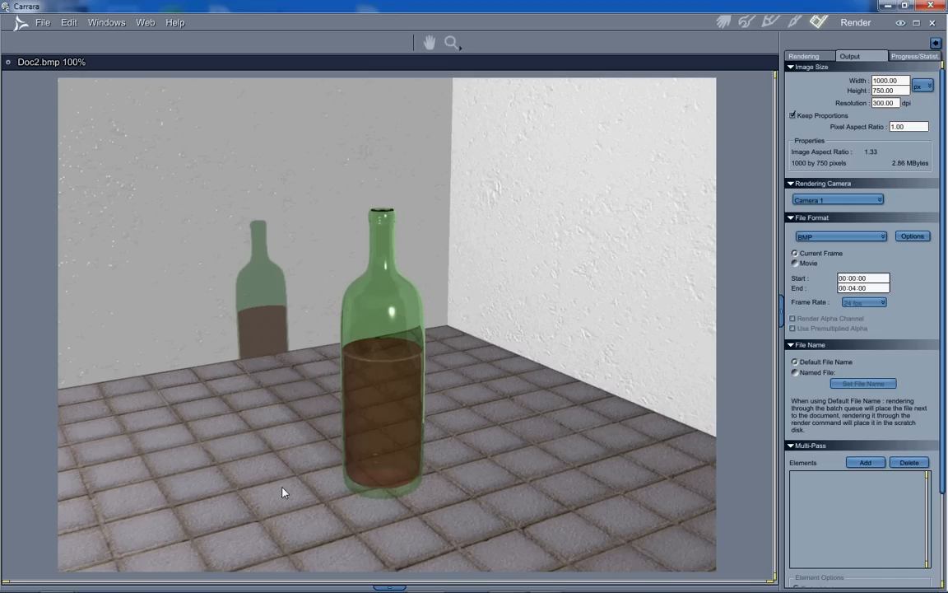
mouse_move(396, 528)
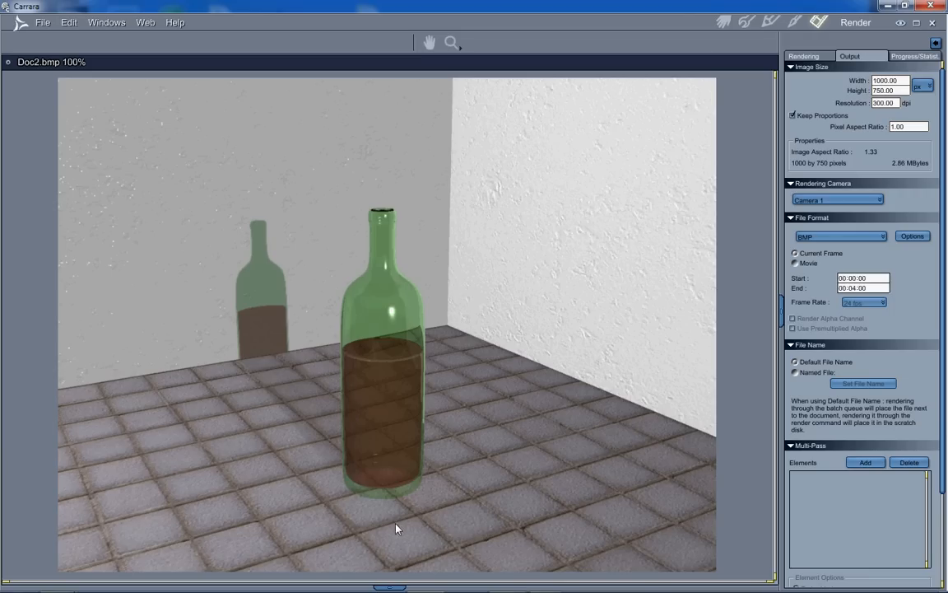
mouse_move(466, 420)
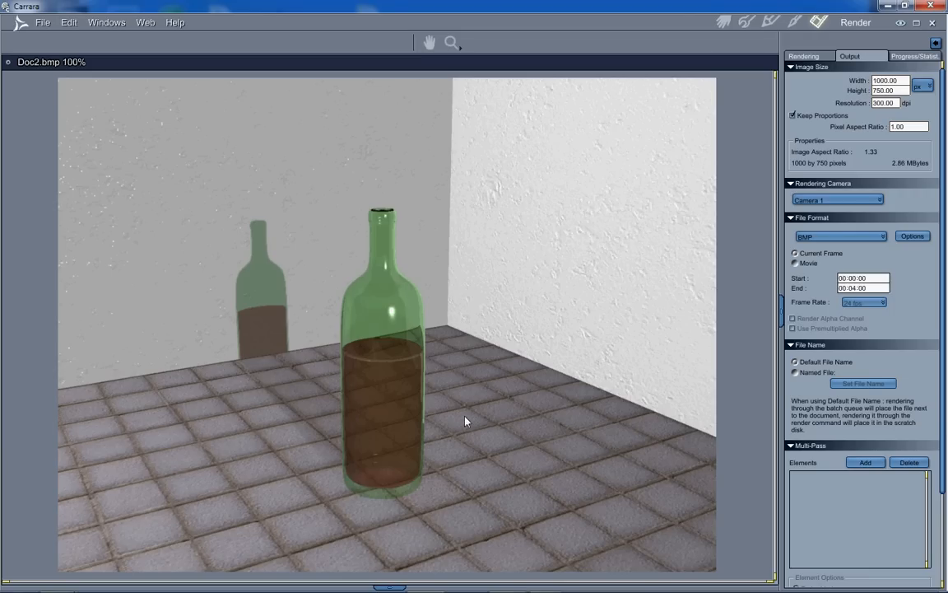
mouse_move(547, 11)
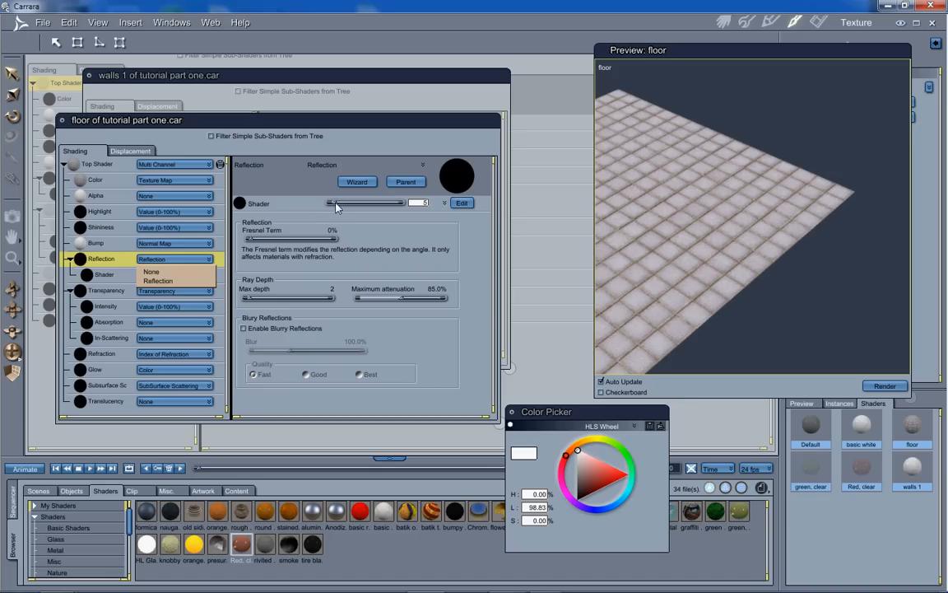
- Raise the floor shader's Reflection value to 45
drag(335, 202, 356, 202)
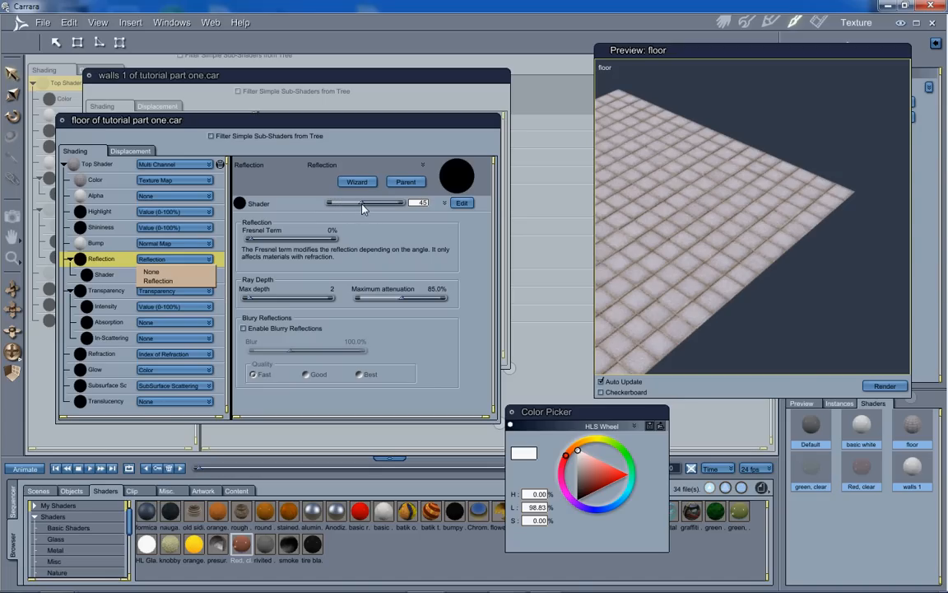
click(152, 271)
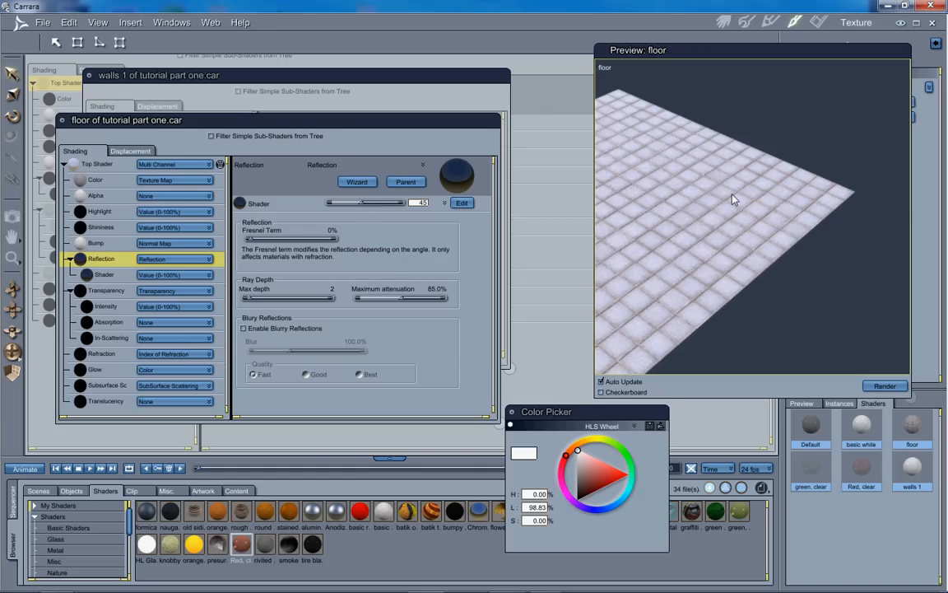
mouse_move(728, 199)
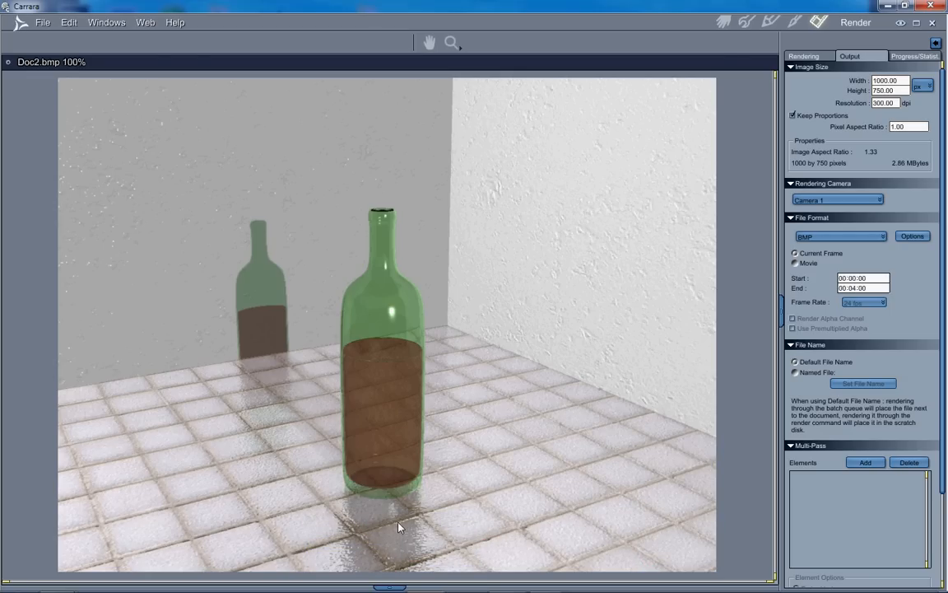
mouse_move(443, 377)
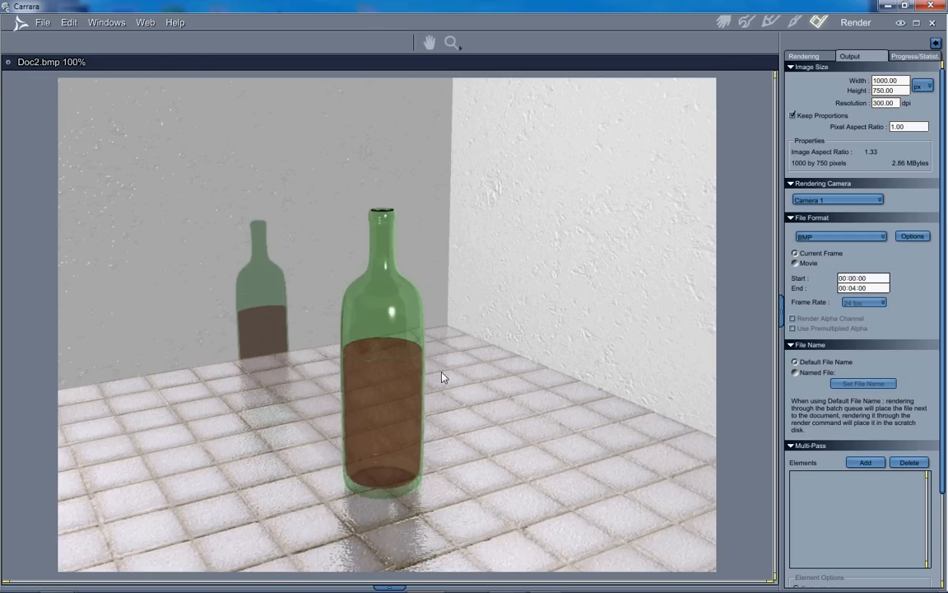
mouse_move(591, 312)
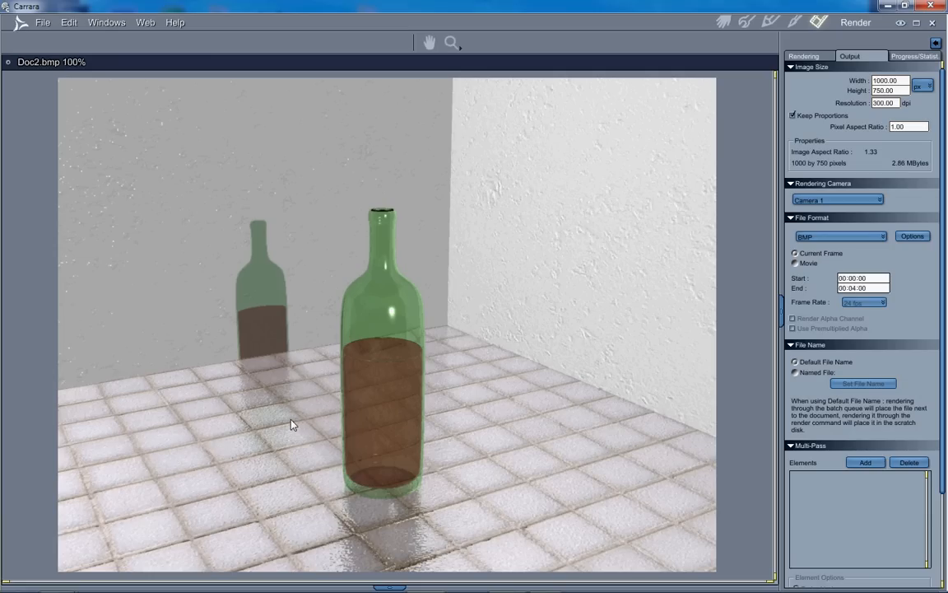
mouse_move(694, 207)
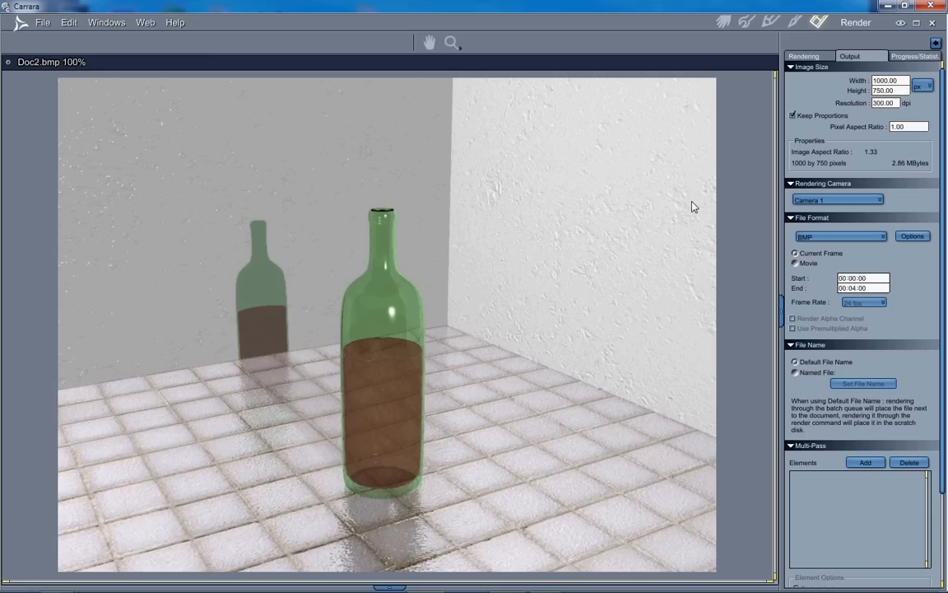
mouse_move(558, 216)
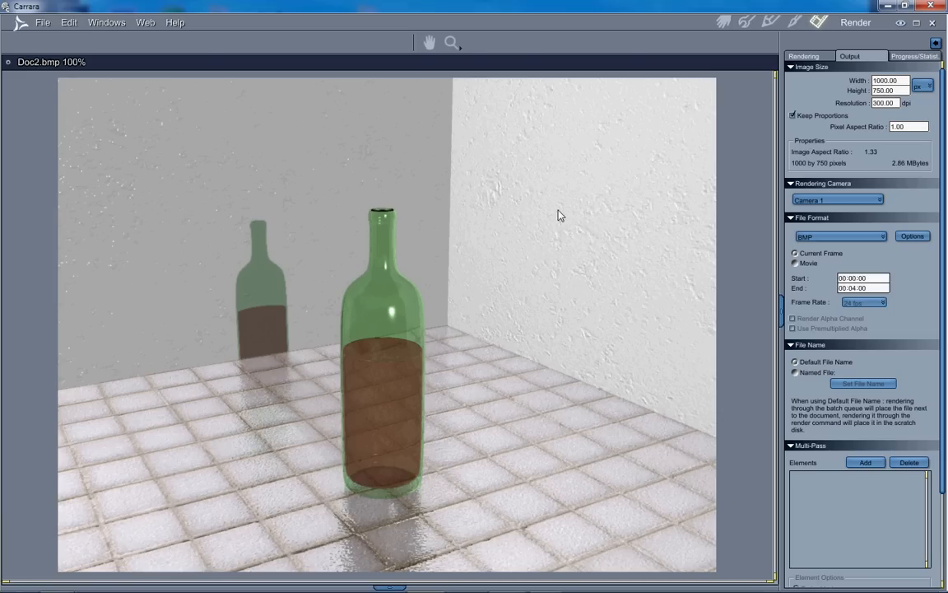
mouse_move(381, 321)
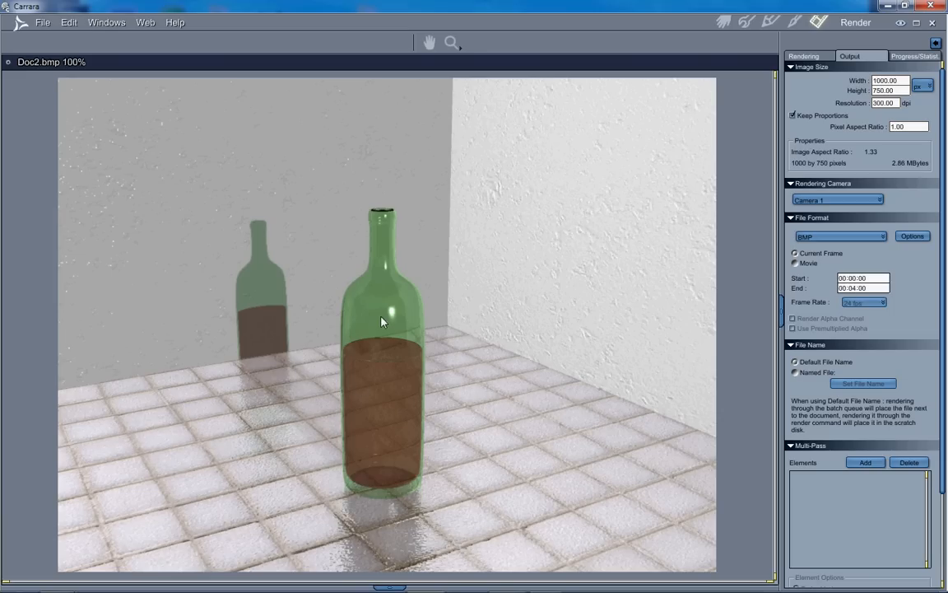
mouse_move(381, 257)
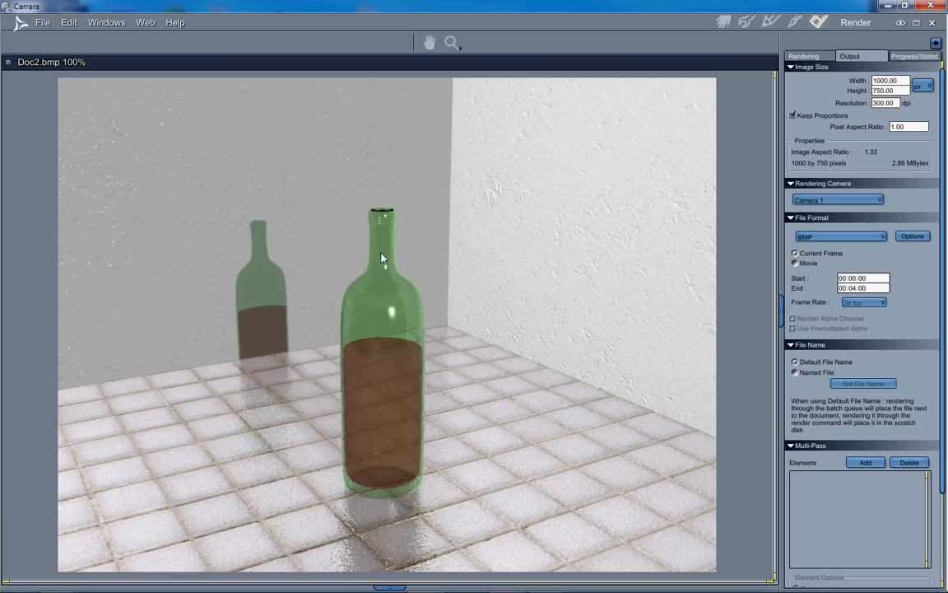
mouse_move(383, 332)
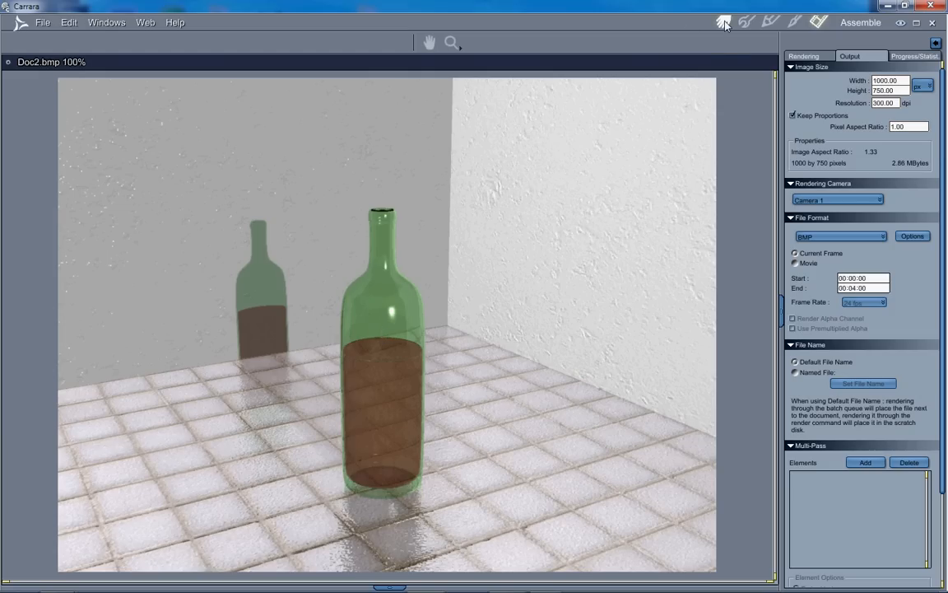
- Open the 'green, clear' shader from the Assemble room's Shaders tray
click(723, 22)
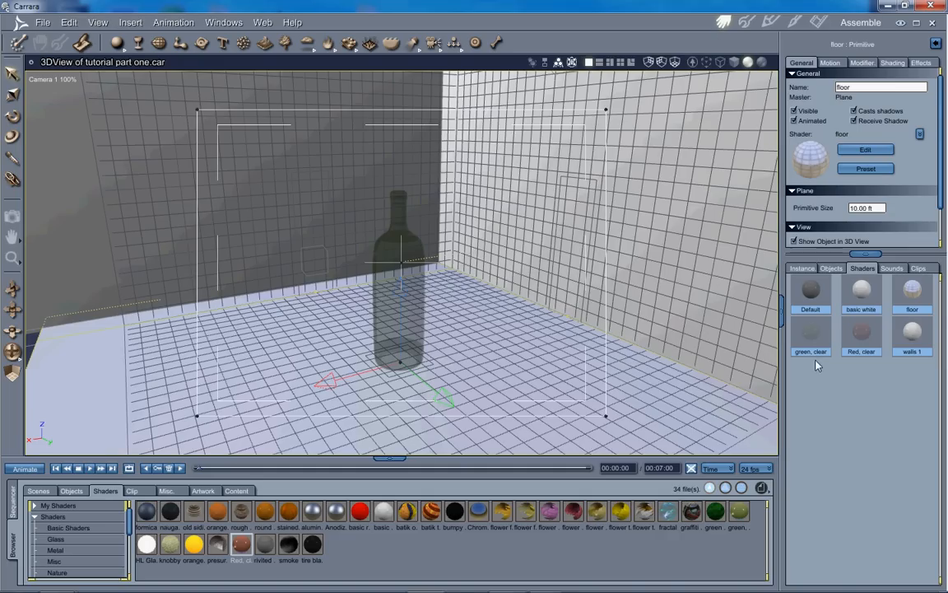
double_click(811, 333)
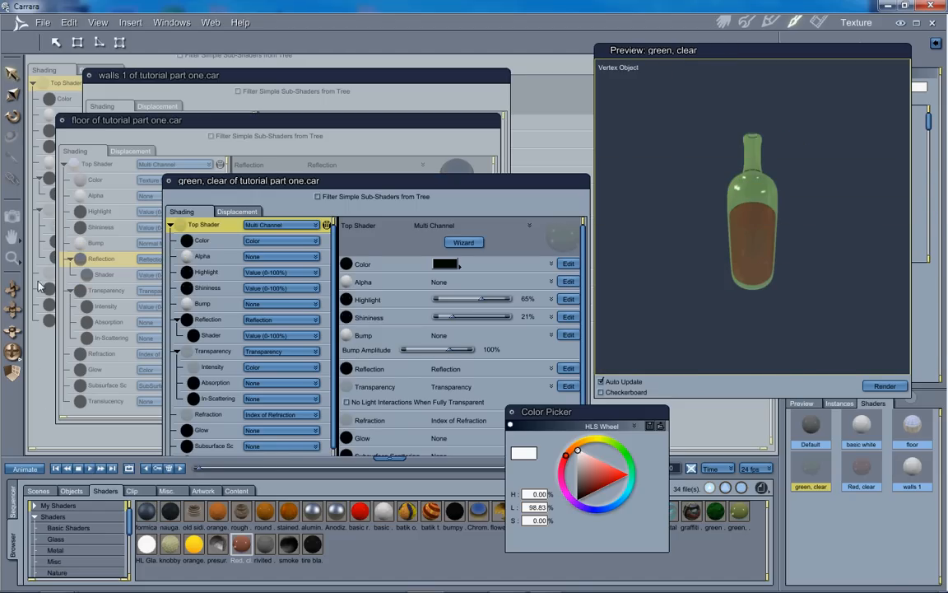
- Set the bottle's Bump to 20 vertical Scan Lines
click(280, 303)
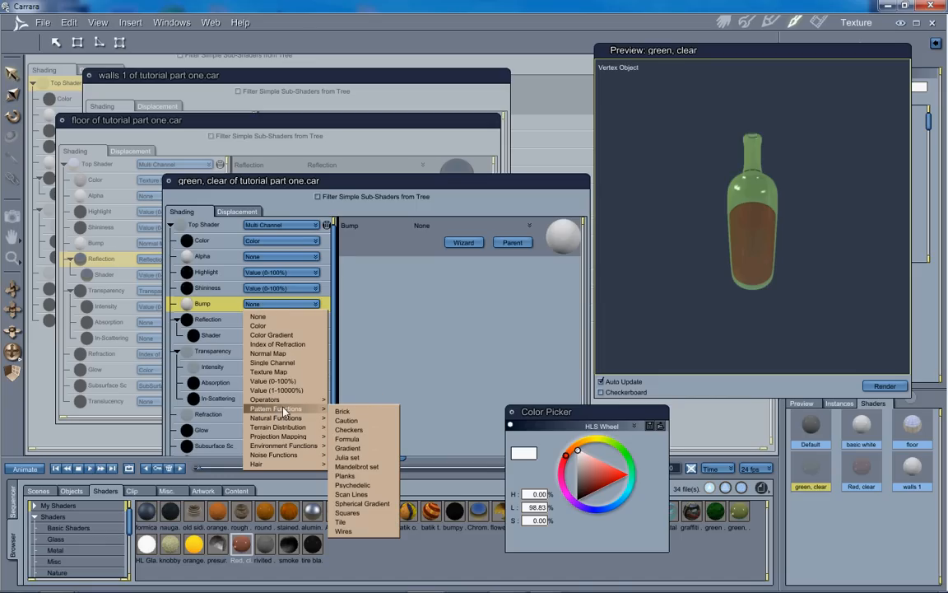
mouse_move(358, 494)
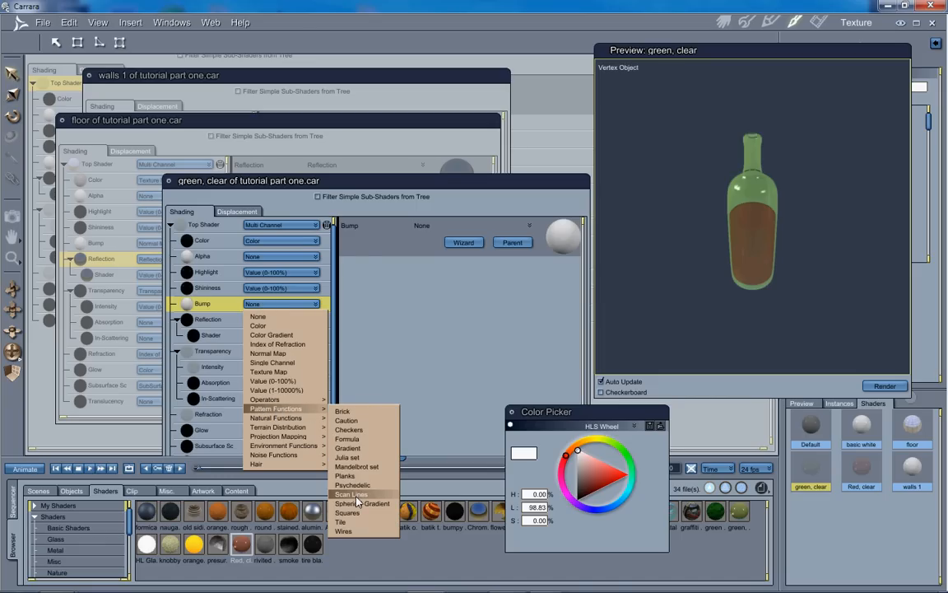
click(351, 494)
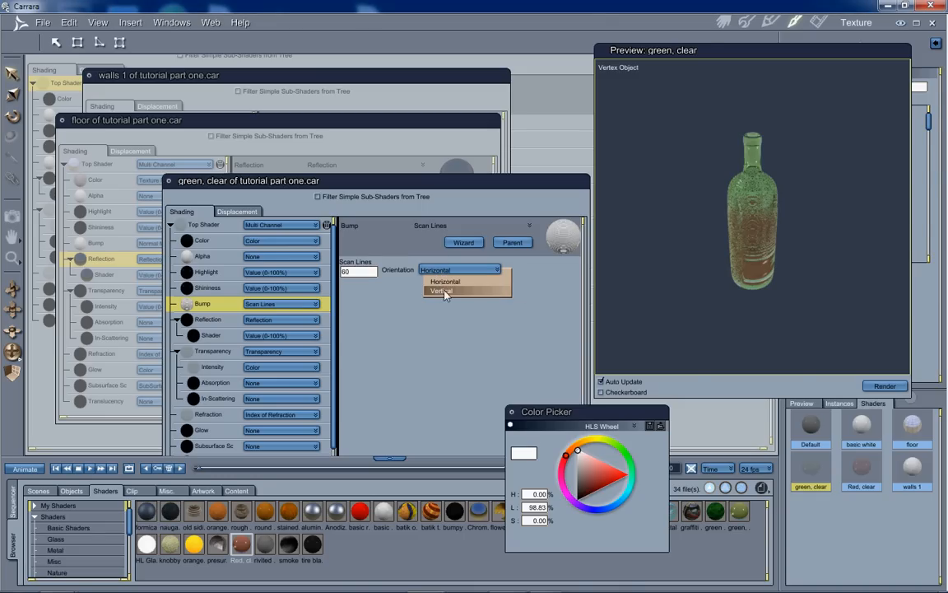
click(440, 291)
text(20)
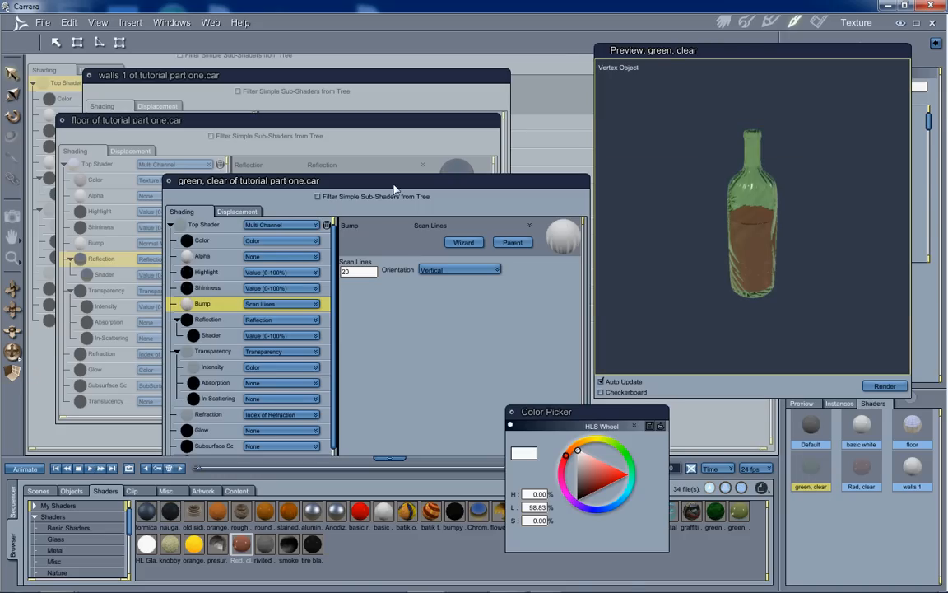
mouse_move(681, 176)
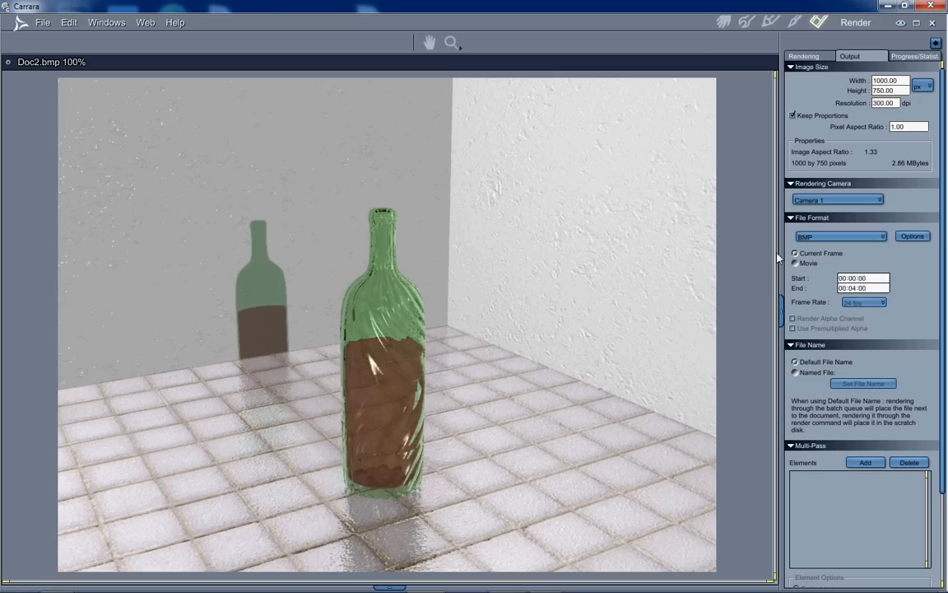
mouse_move(731, 239)
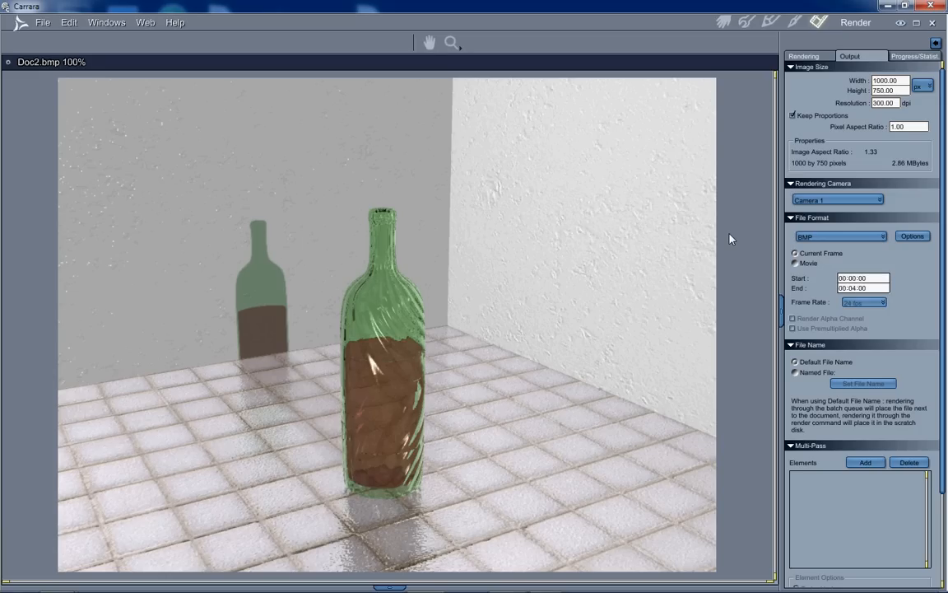
mouse_move(536, 302)
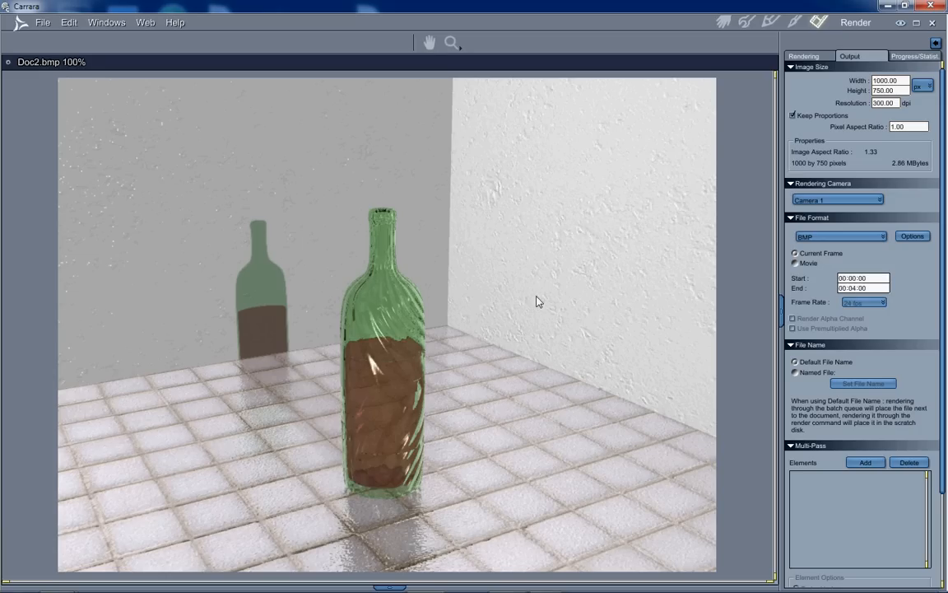
mouse_move(741, 220)
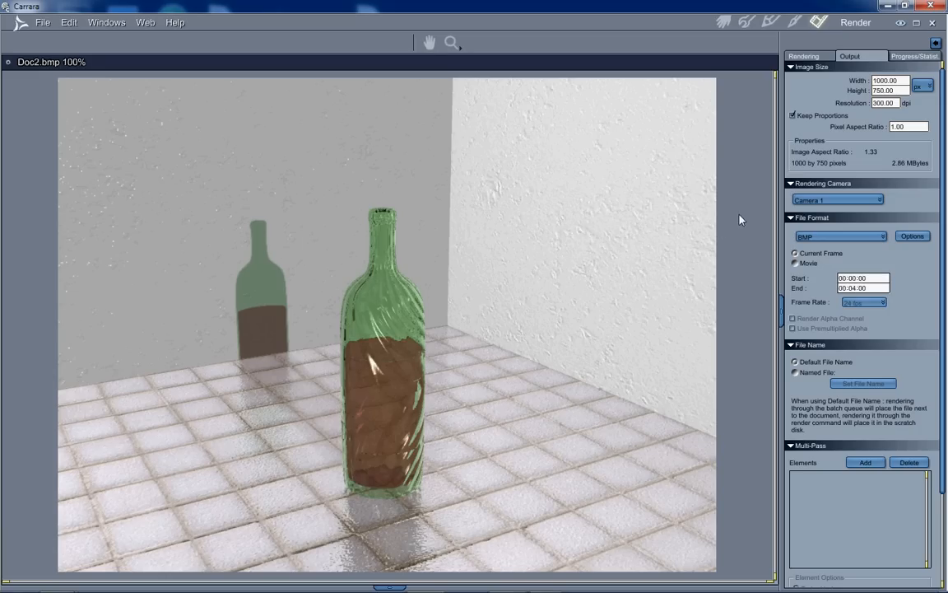
mouse_move(766, 241)
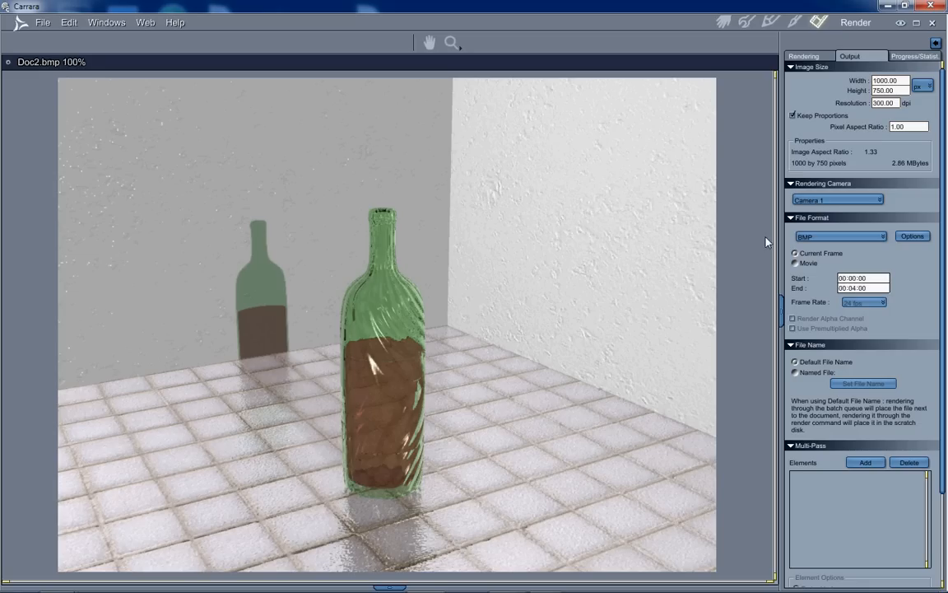